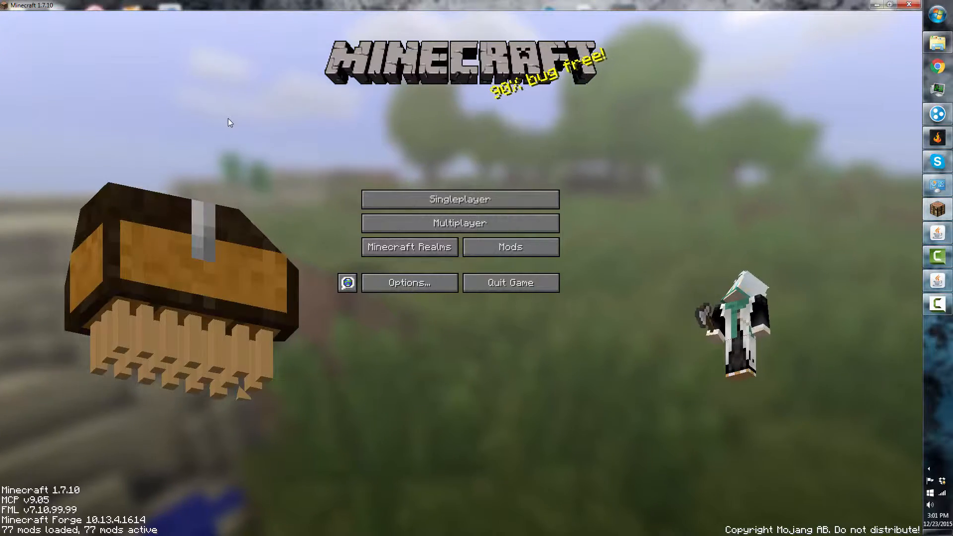
pyautogui.moveTo(257, 178)
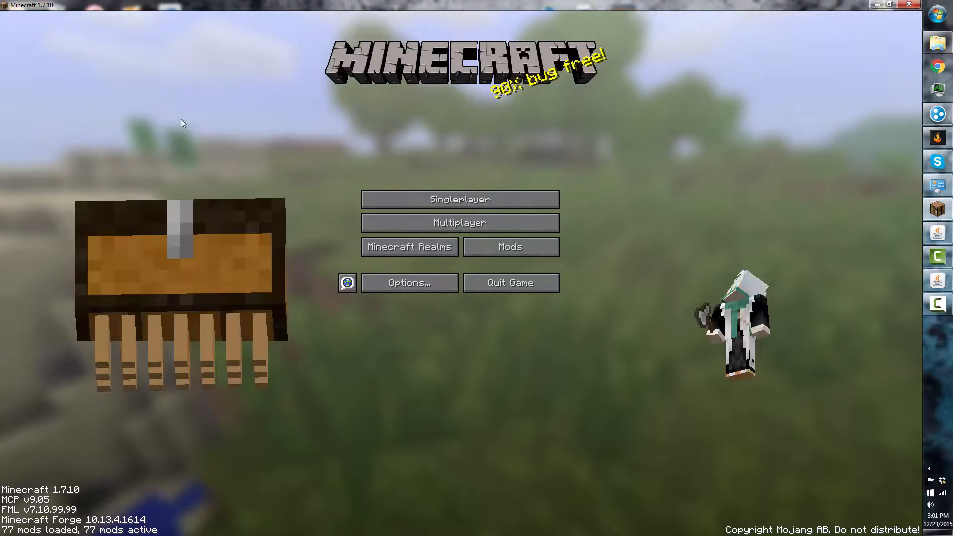
pyautogui.moveTo(459, 222)
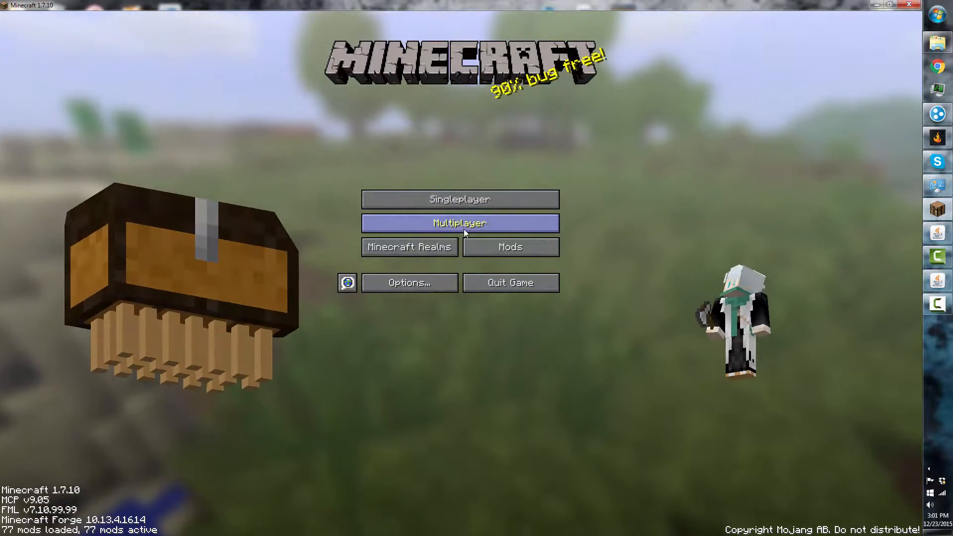
pyautogui.moveTo(71, 162)
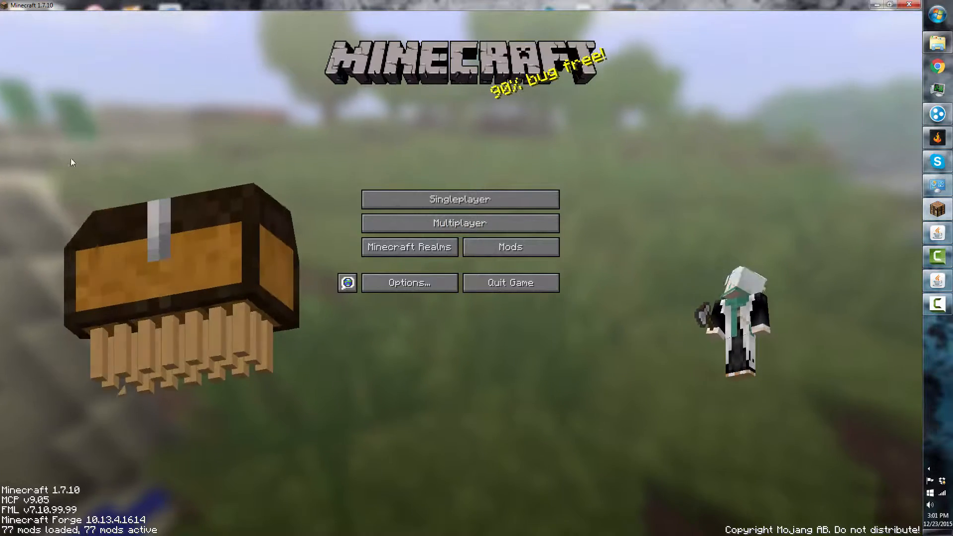
# Choose Multiplayer on the title screen and start joining the server
pyautogui.click(458, 223)
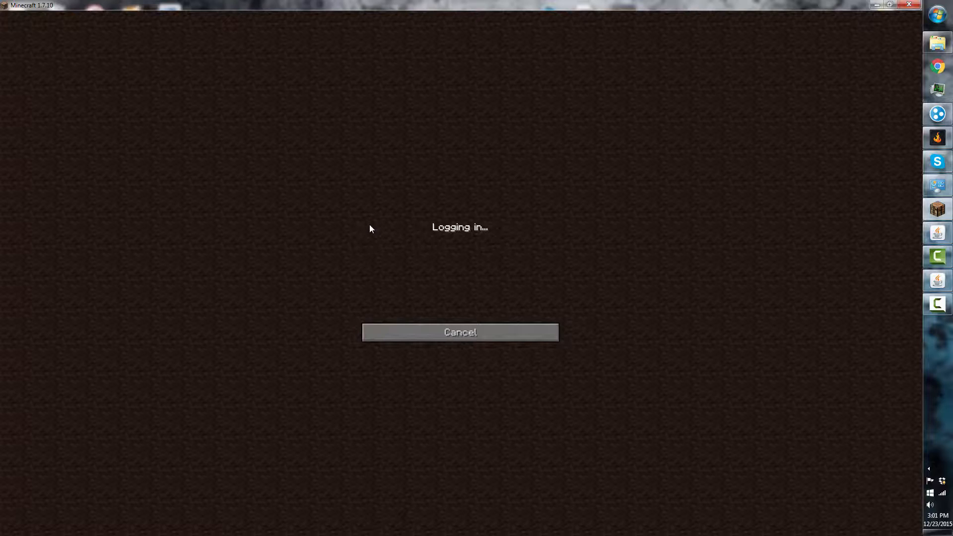
pyautogui.moveTo(367, 211)
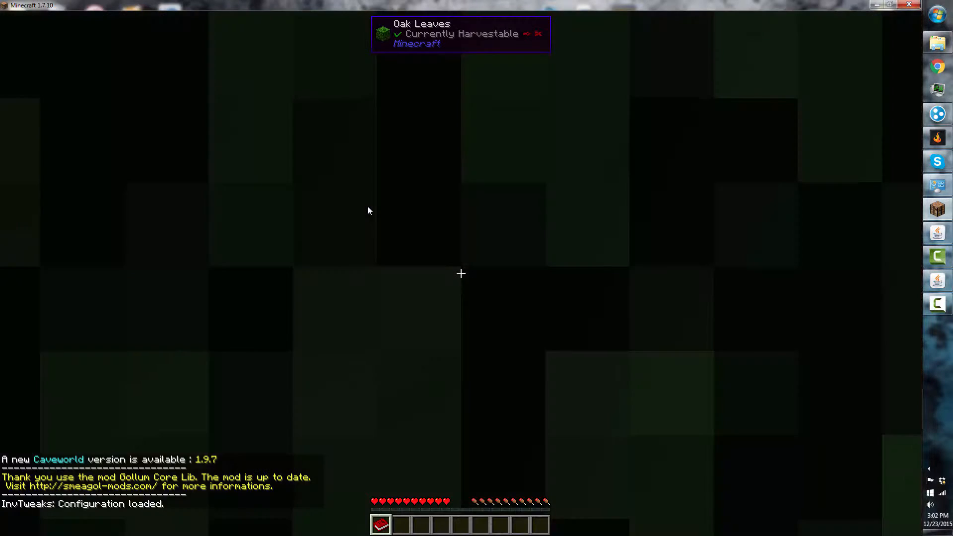
# Toggle the F3 debug coordinates overlay on and pause the game
pyautogui.press('f3')
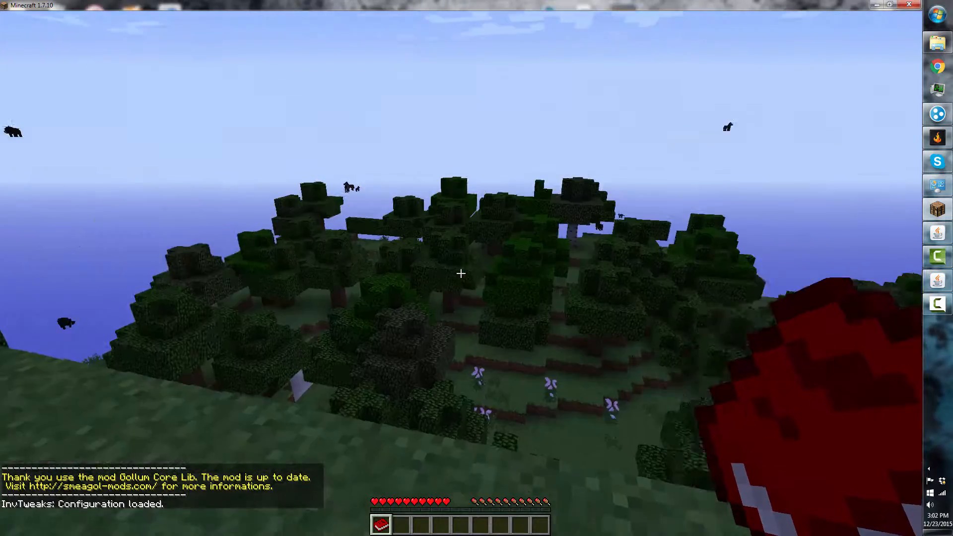
pyautogui.moveTo(460, 274)
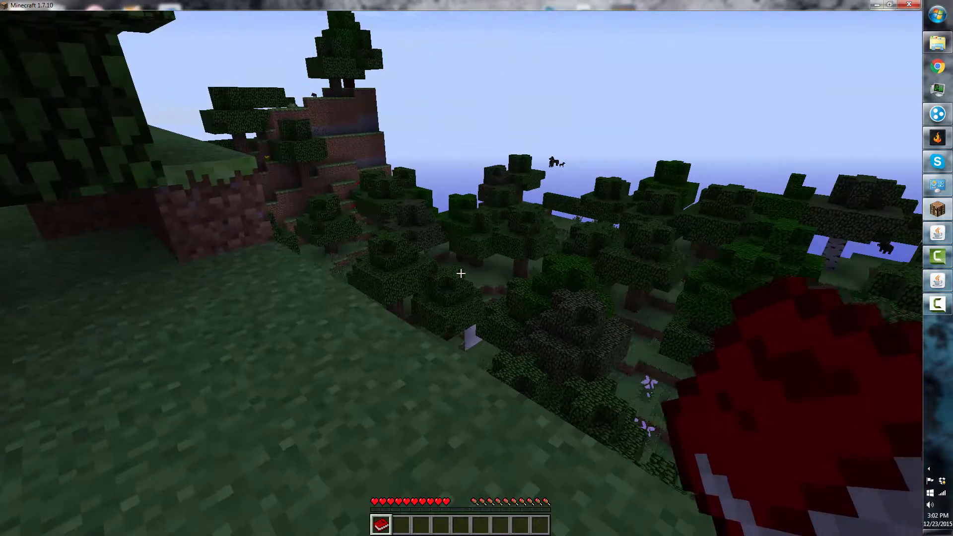
pyautogui.moveTo(460, 274)
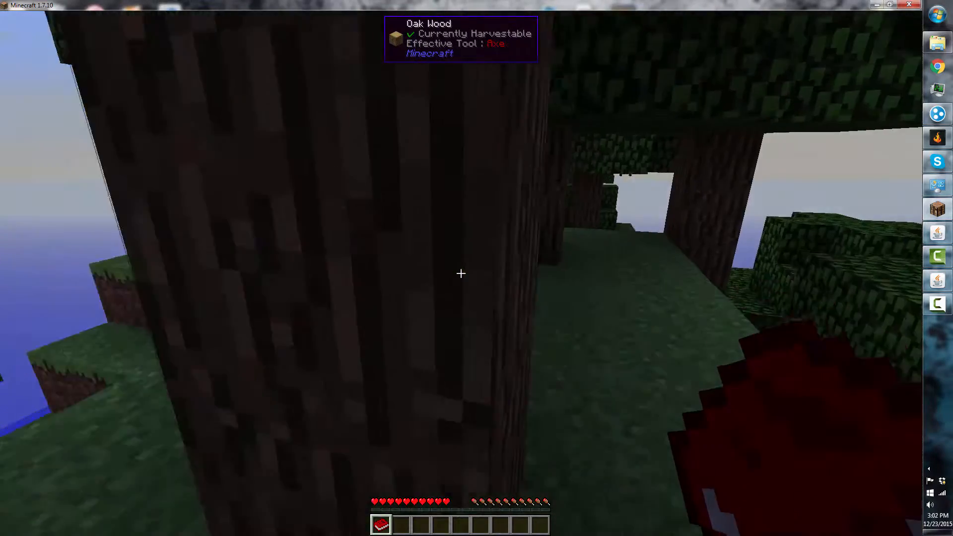
pyautogui.press('F3')
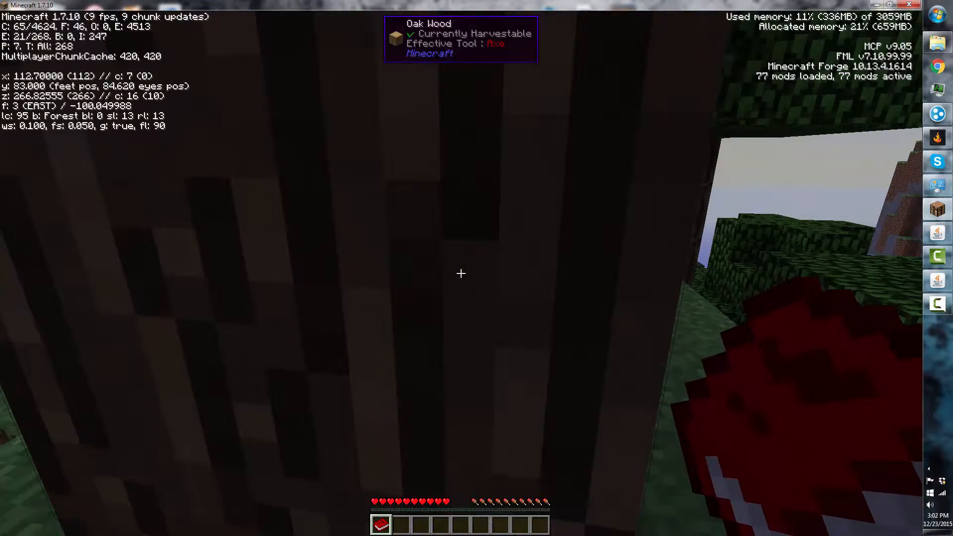
pyautogui.press('Escape')
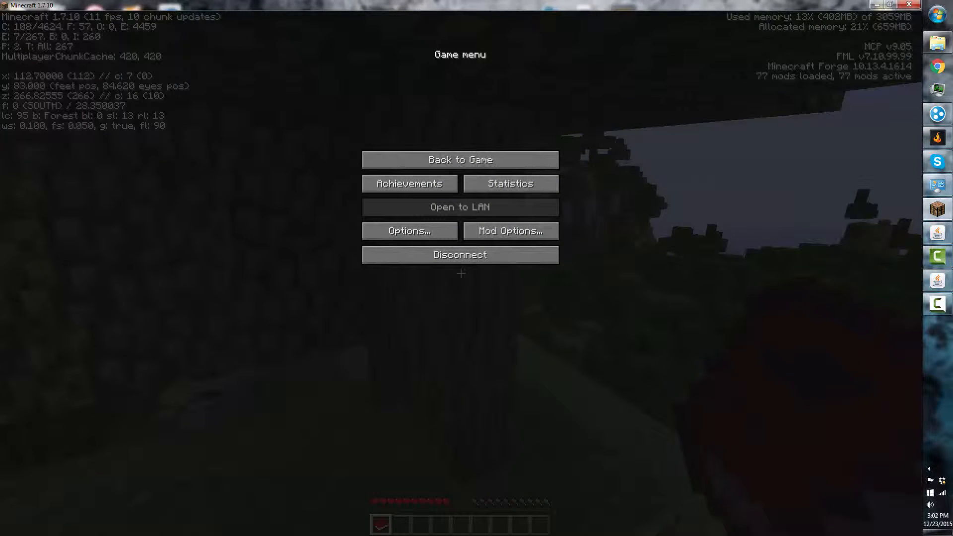
# Resume play, walk a few blocks under the forest trees, and pause again
pyautogui.click(460, 159)
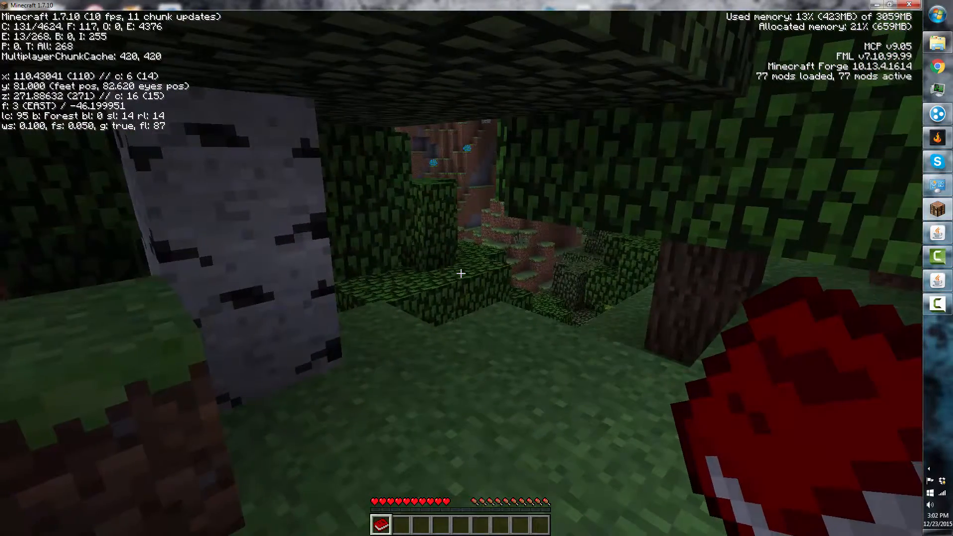
pyautogui.press('Escape')
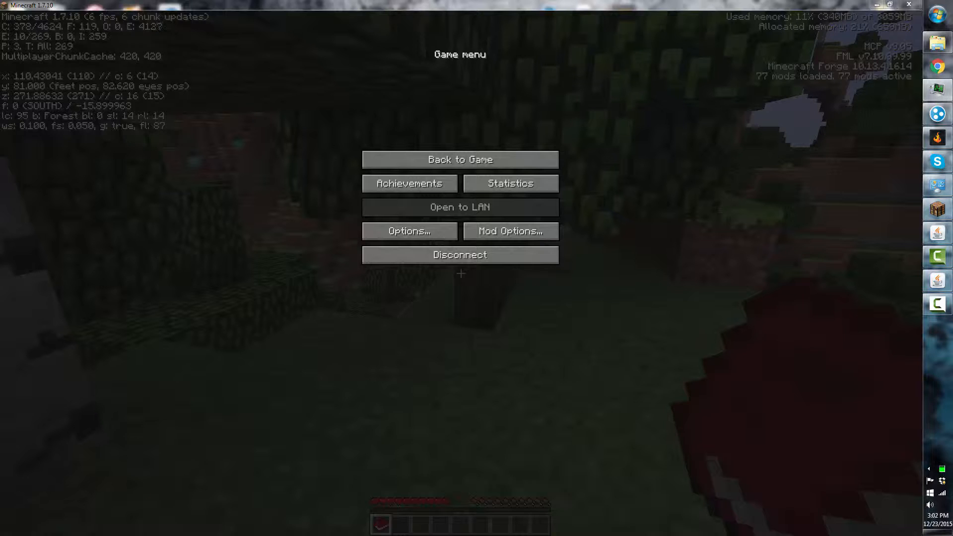
pyautogui.moveTo(365, 325)
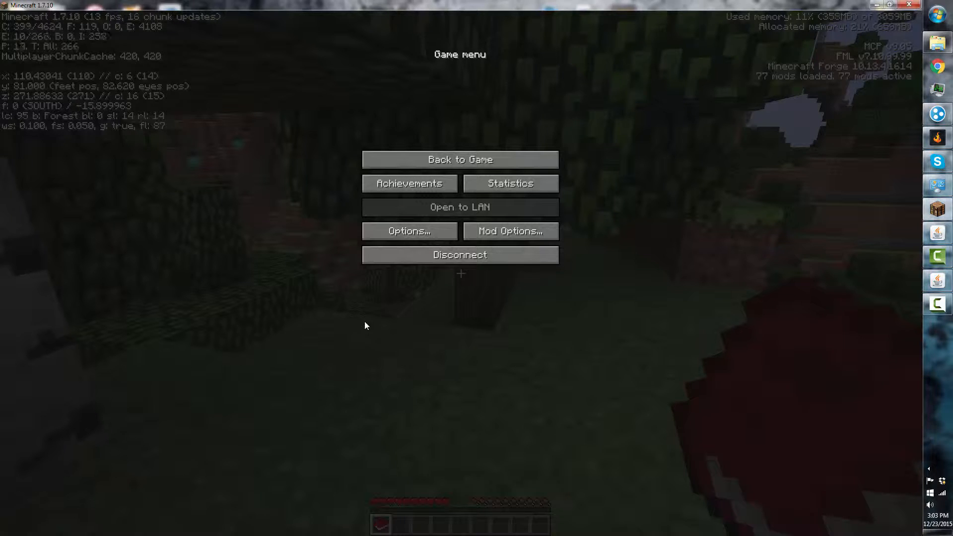
pyautogui.moveTo(95, 61)
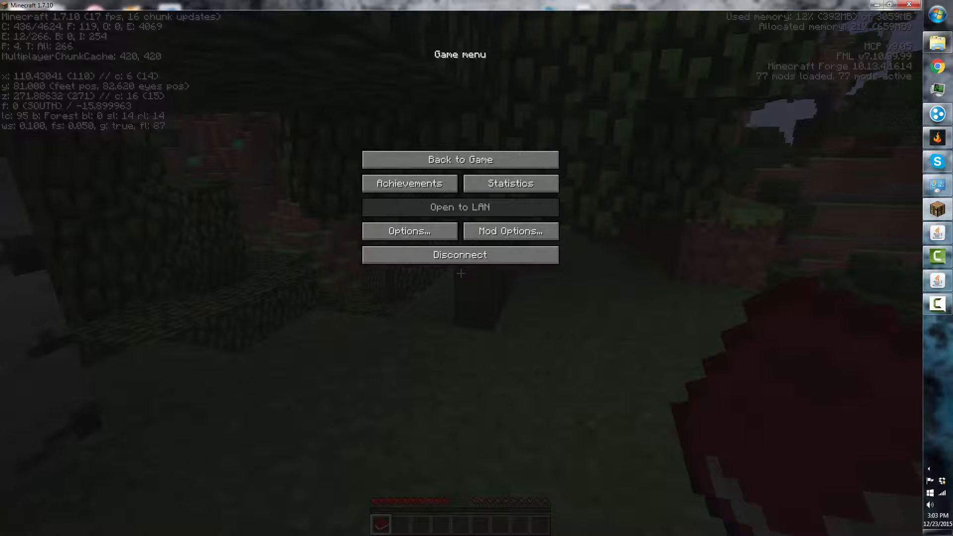
pyautogui.moveTo(179, 286)
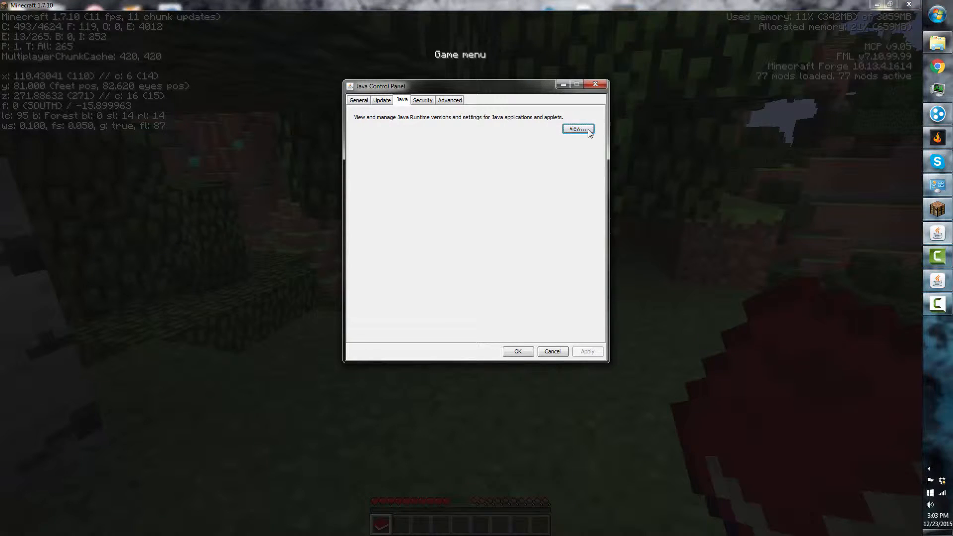
pyautogui.click(576, 128)
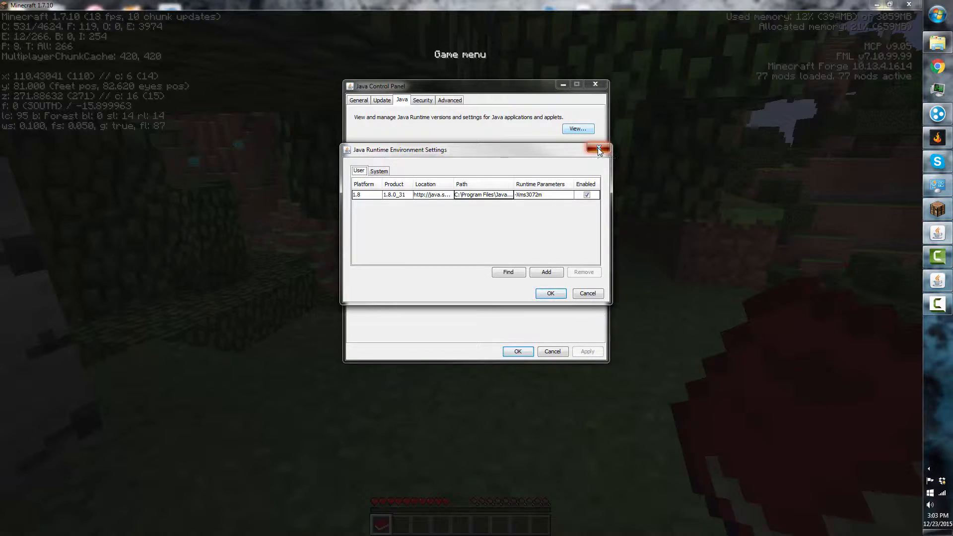
pyautogui.click(598, 149)
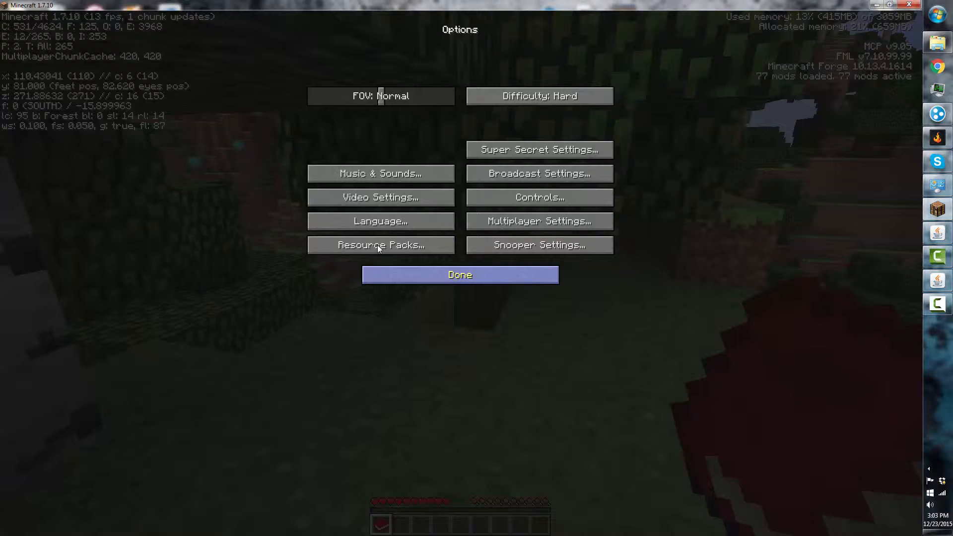
pyautogui.click(380, 245)
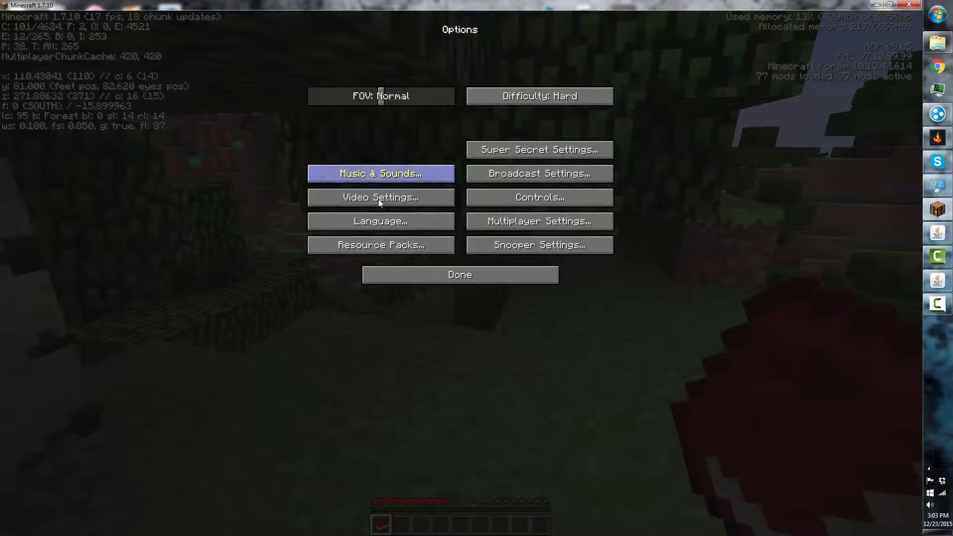
pyautogui.click(380, 197)
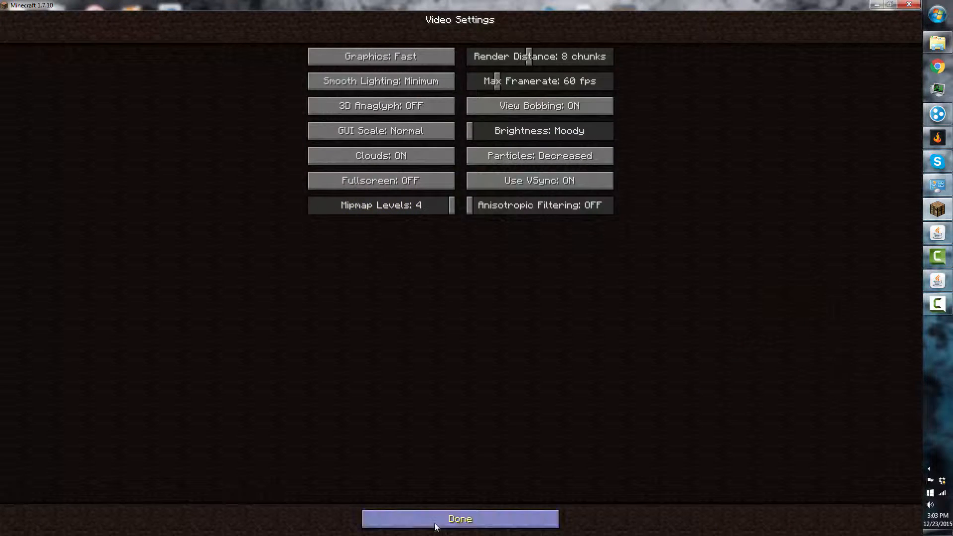
pyautogui.click(459, 518)
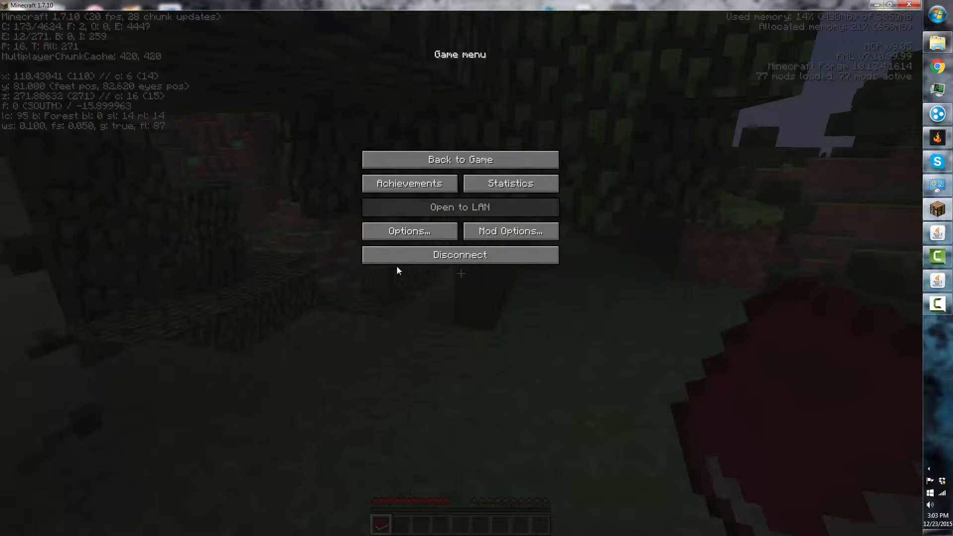
pyautogui.click(459, 159)
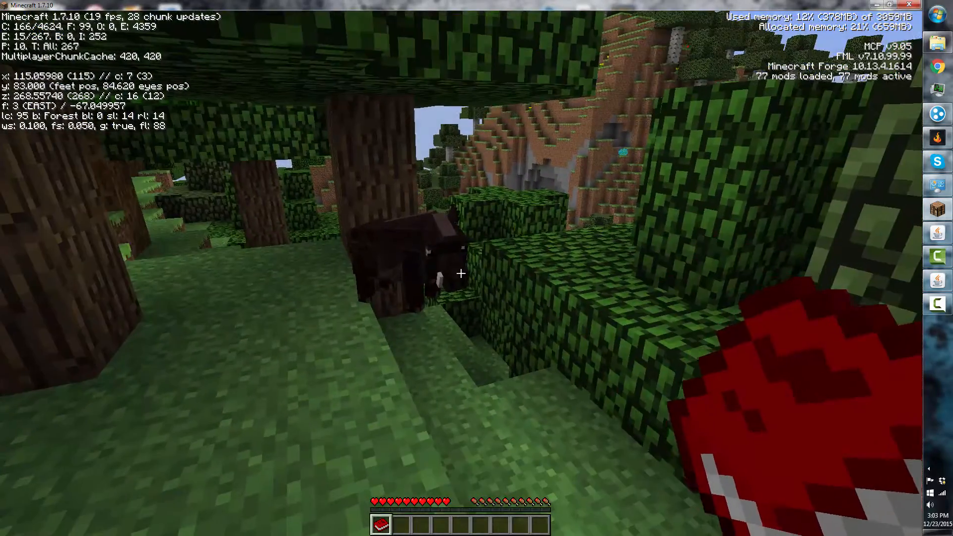
pyautogui.moveTo(460, 273)
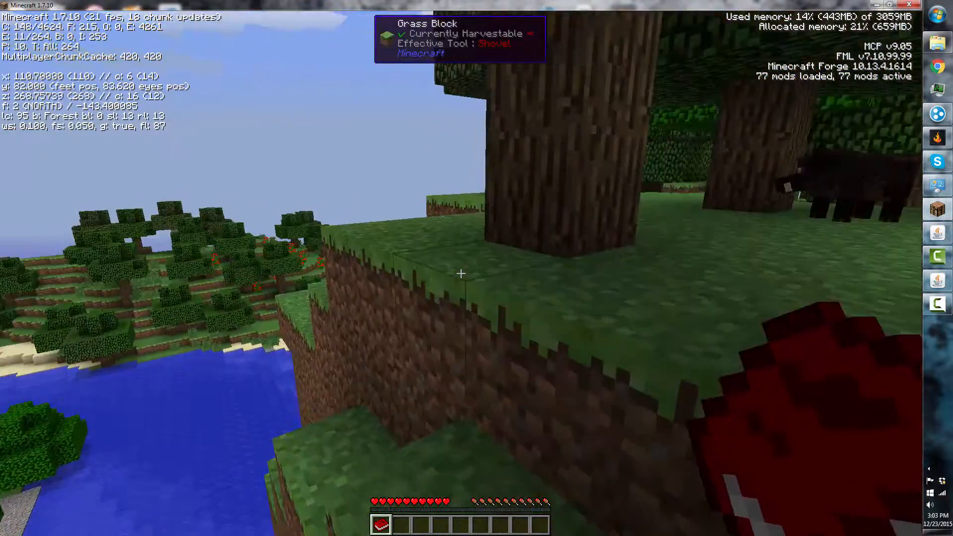
pyautogui.moveTo(460, 272)
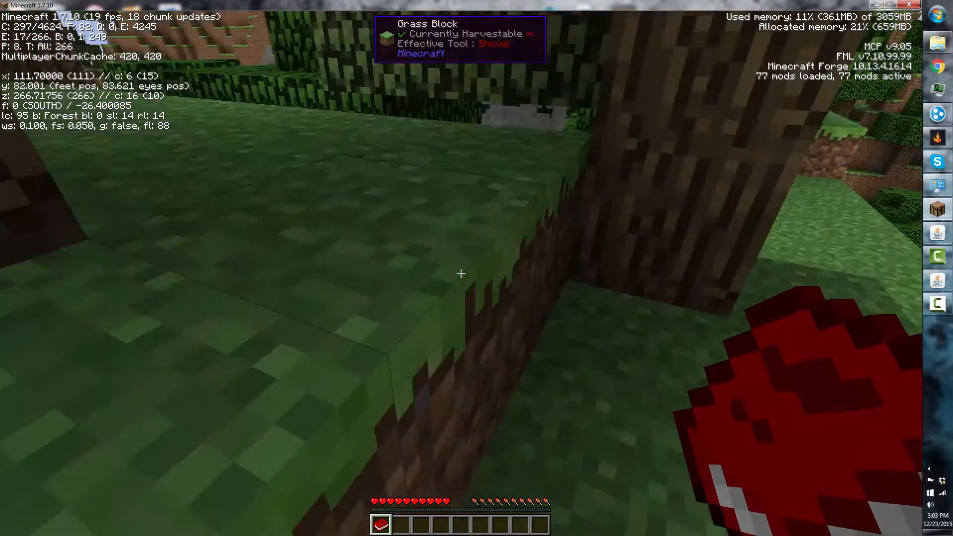
pyautogui.press('Escape')
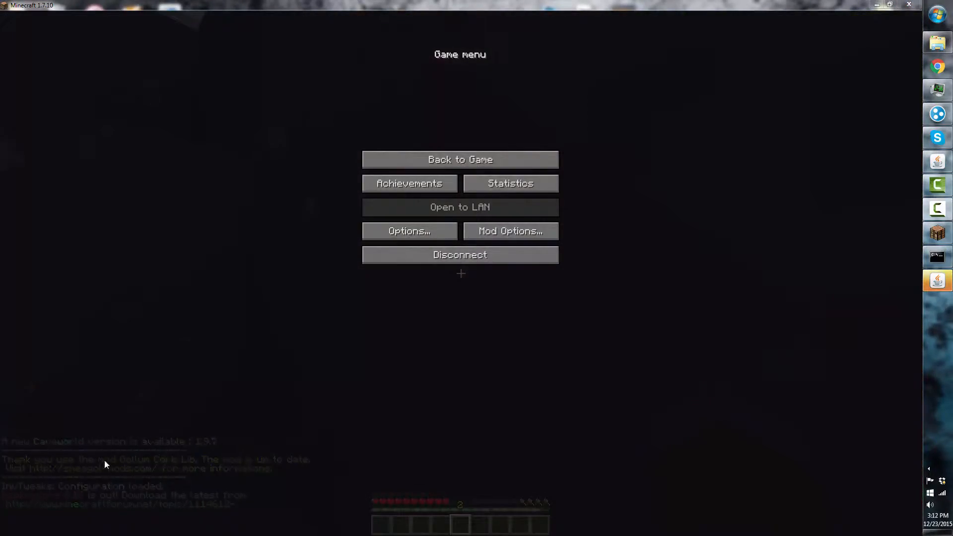
# Resume play, toggle the debug overlay, then pause the game
pyautogui.click(460, 159)
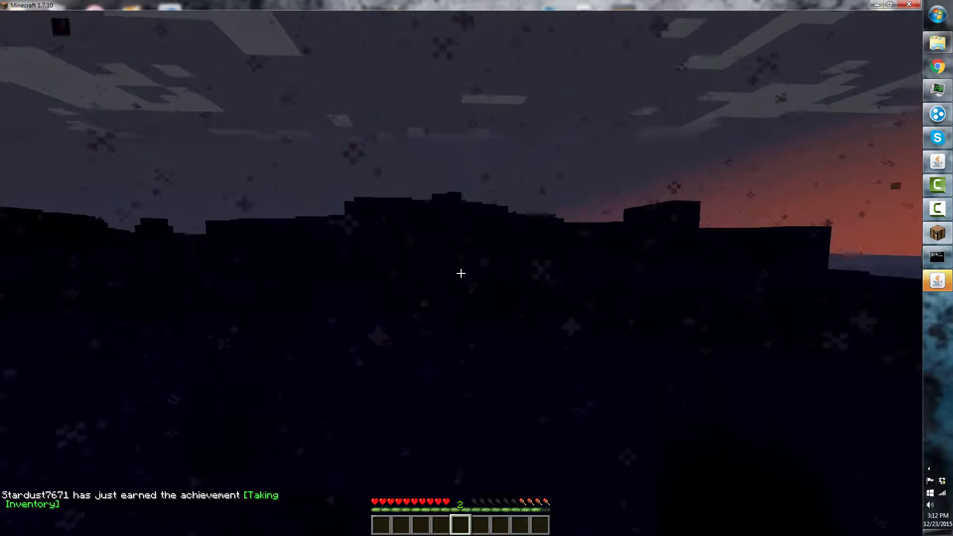
pyautogui.press('F3')
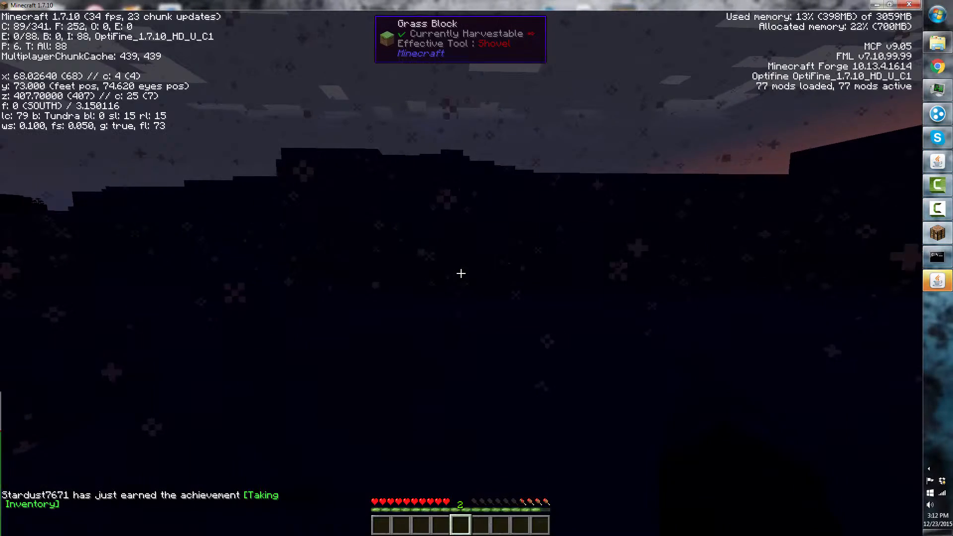
pyautogui.press('Escape')
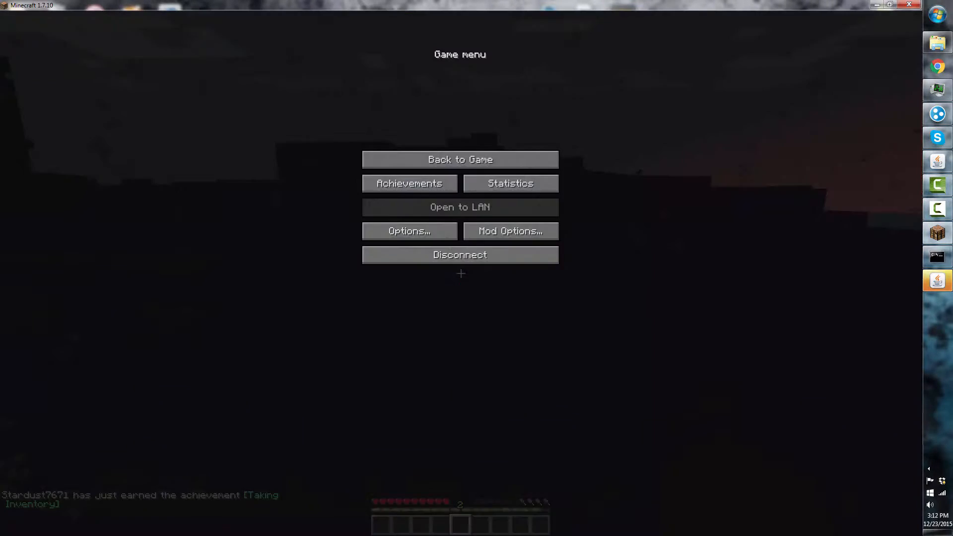
# In video options, lower render distance to 5 and change chunk loading from Default
pyautogui.click(409, 231)
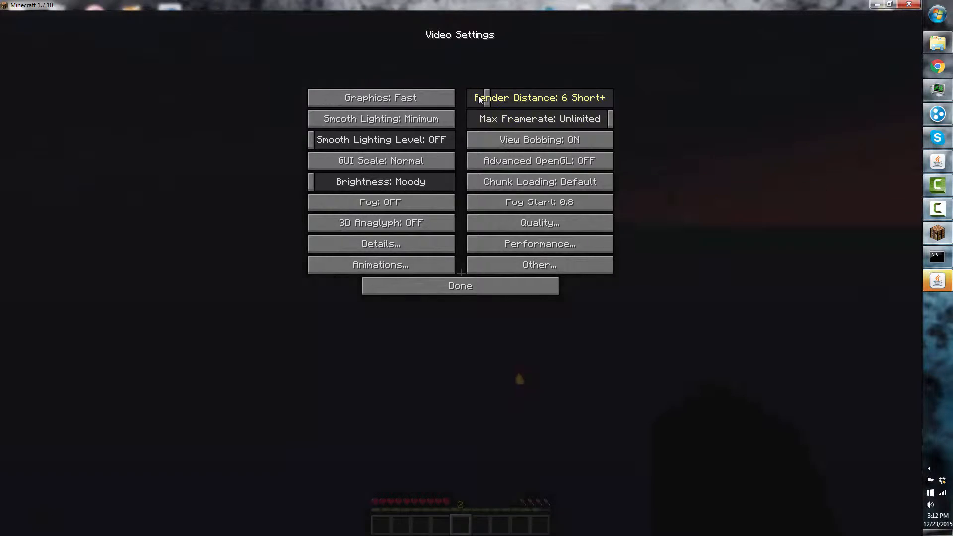
pyautogui.click(537, 97)
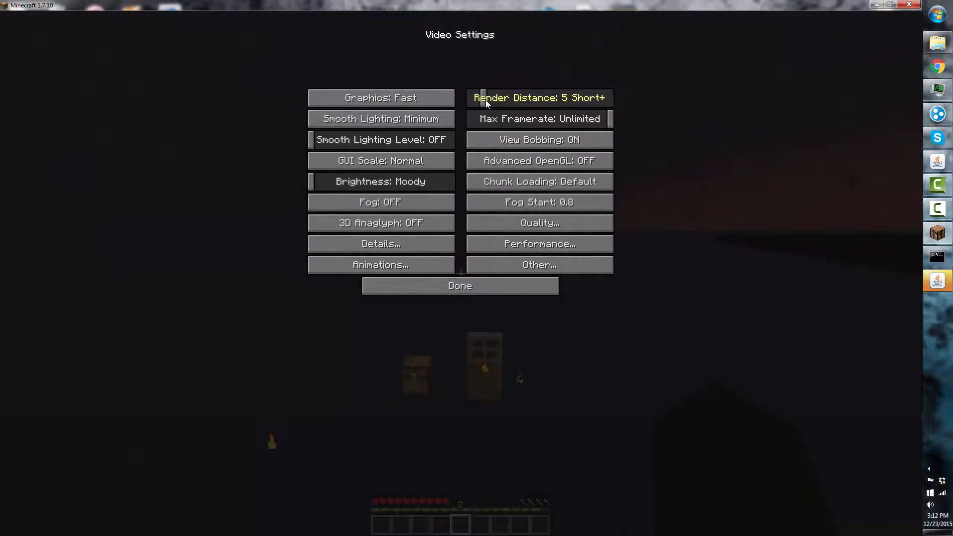
pyautogui.moveTo(538, 97)
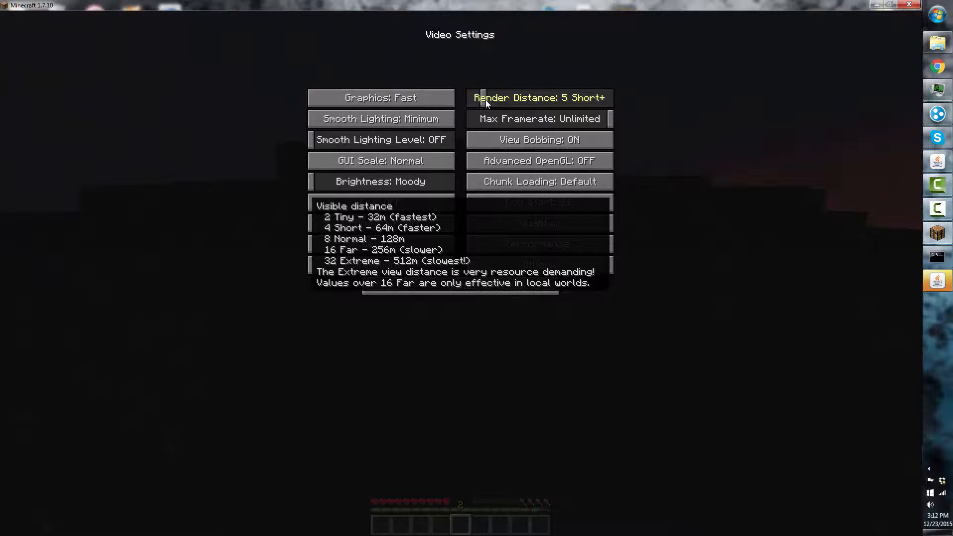
pyautogui.moveTo(539, 140)
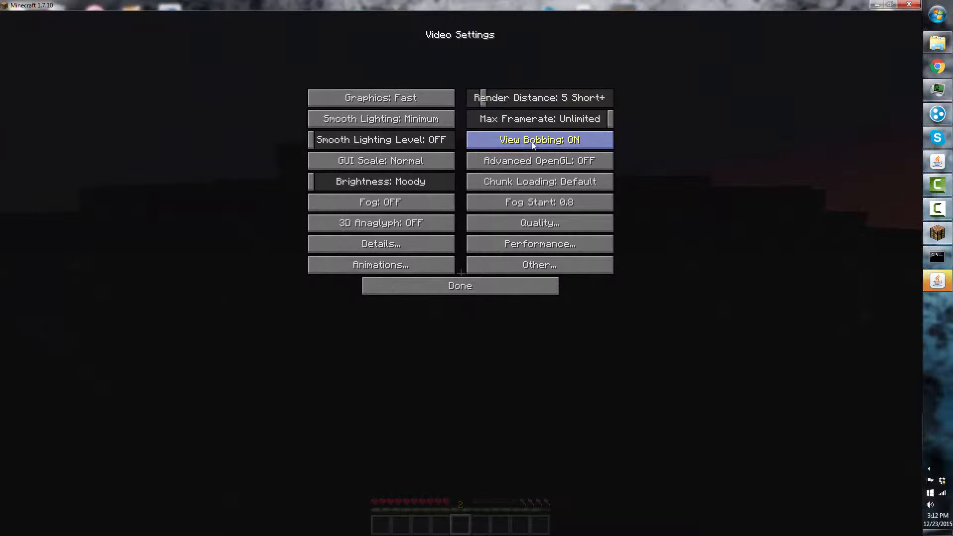
pyautogui.moveTo(539, 181)
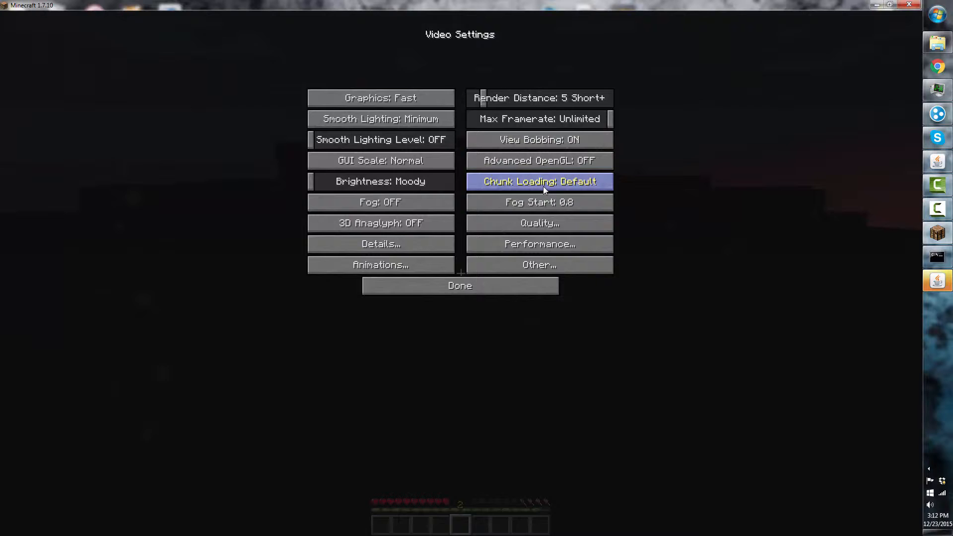
pyautogui.moveTo(538, 182)
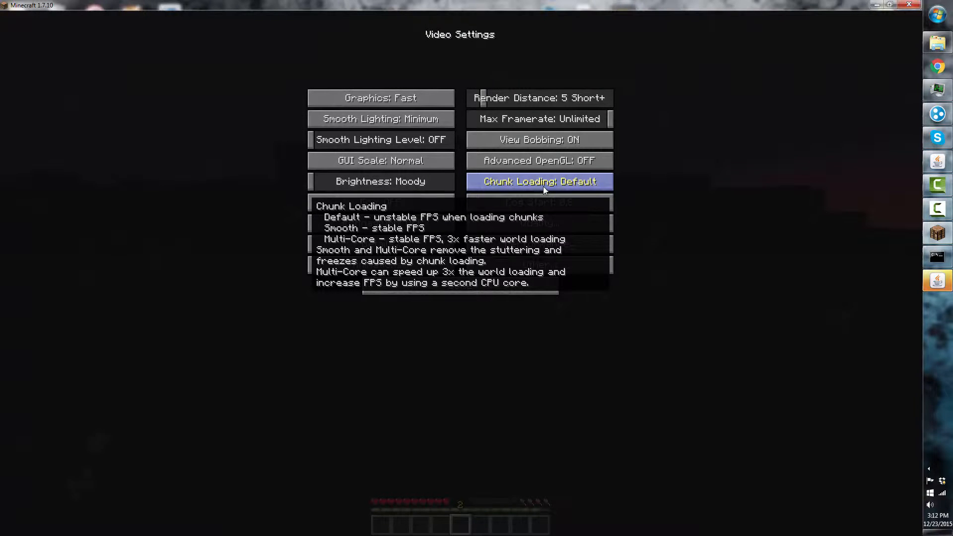
pyautogui.click(538, 181)
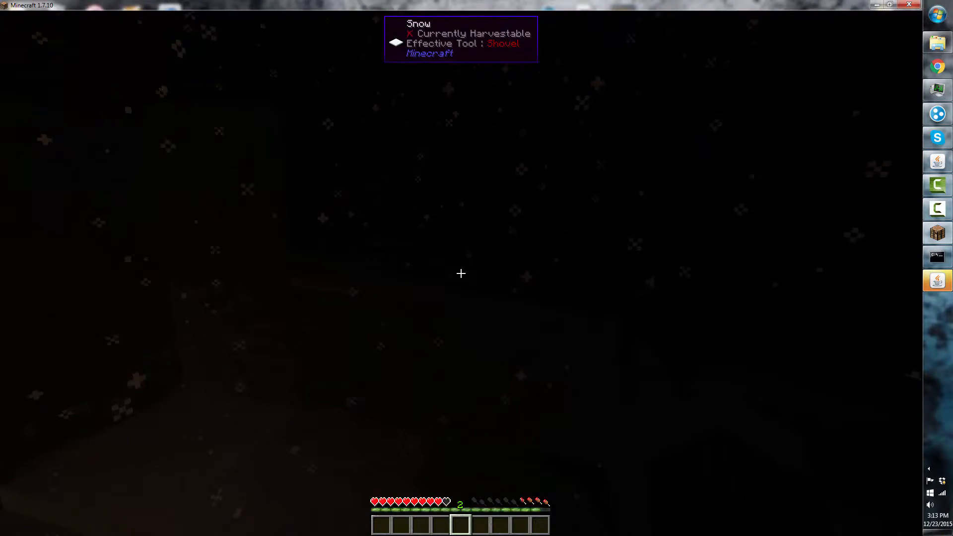
pyautogui.moveTo(460, 273)
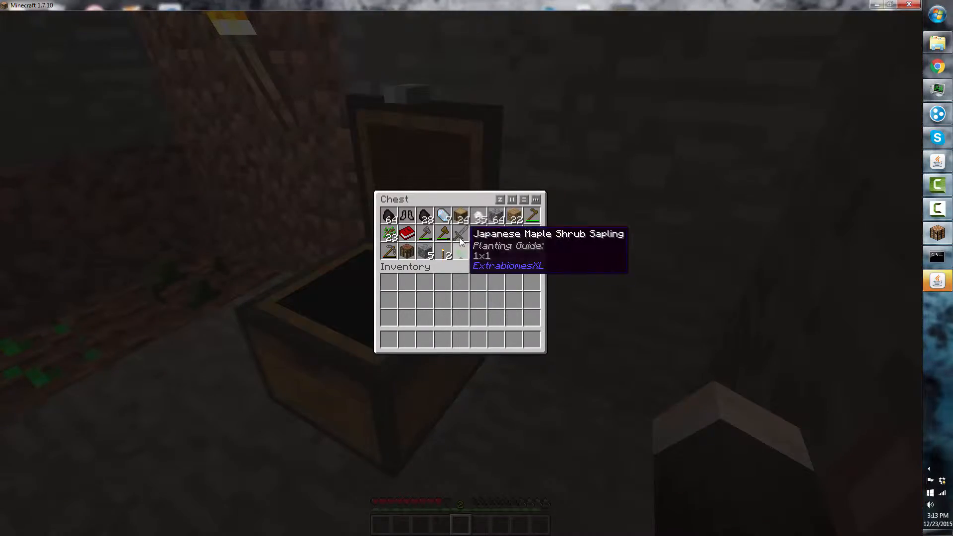
# Close the chest after inspecting its saplings and tools
pyautogui.press('Escape')
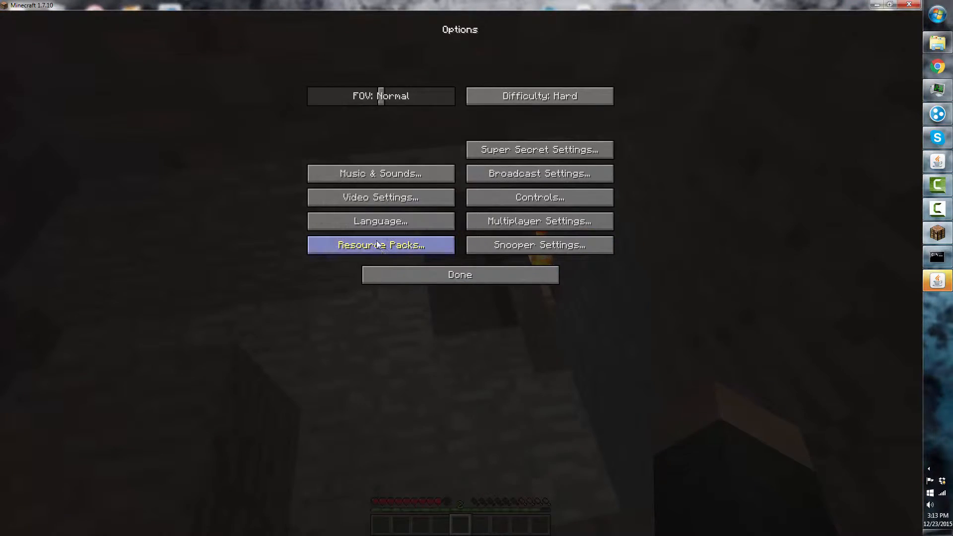
# Leave resource packs unchanged and set translucent blocks to Fast in video settings
pyautogui.click(379, 245)
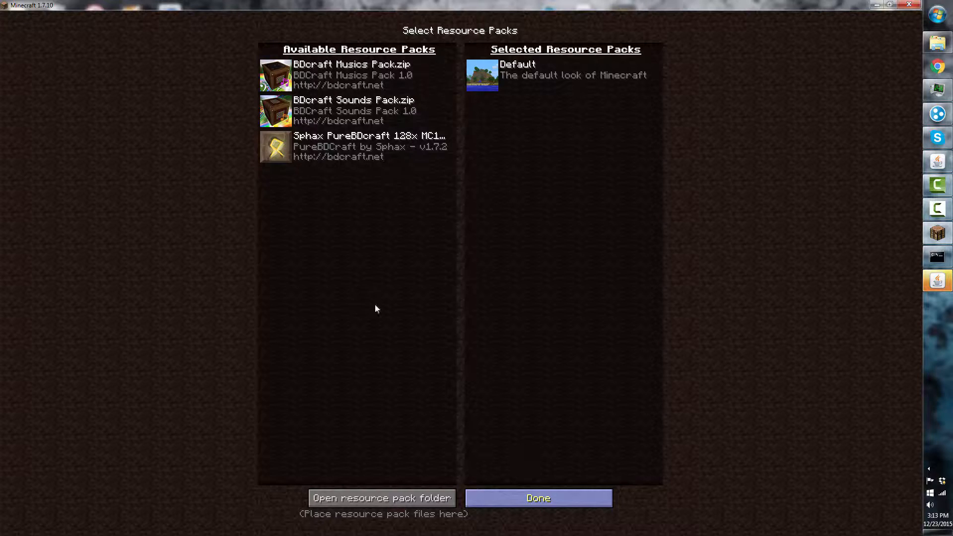
pyautogui.moveTo(500, 303)
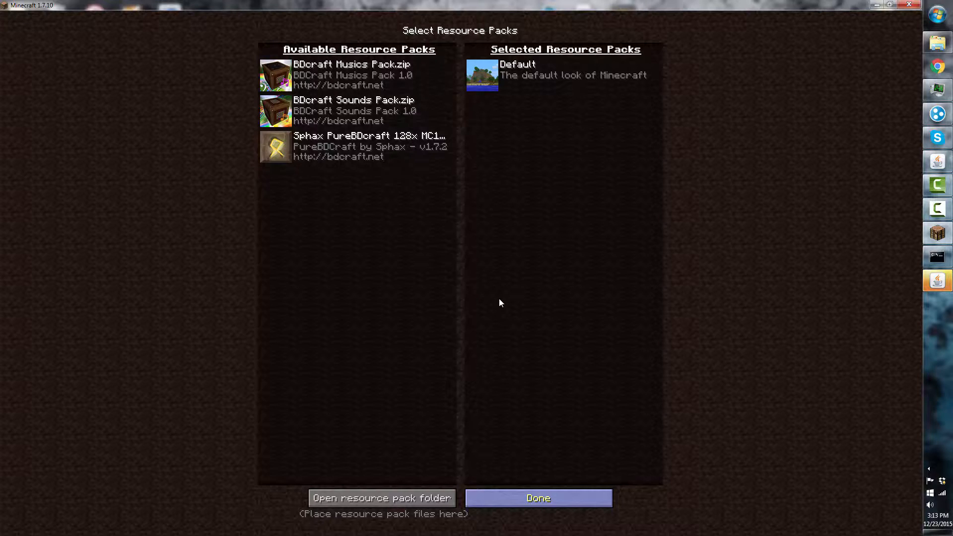
pyautogui.click(537, 498)
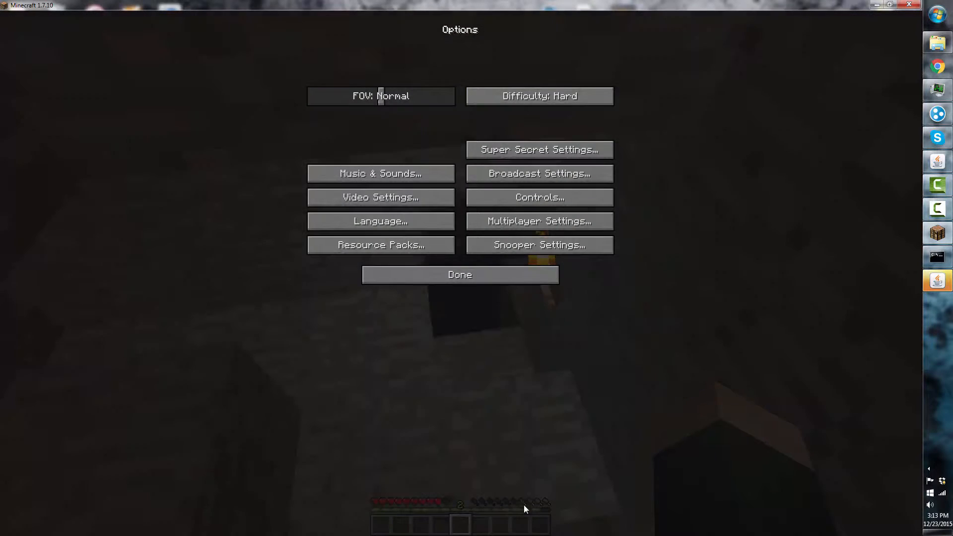
pyautogui.moveTo(381, 197)
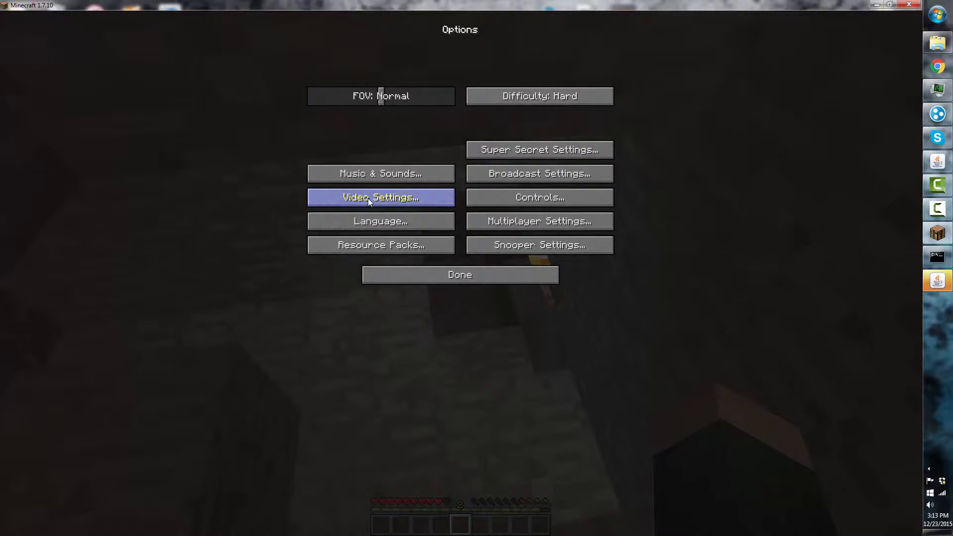
pyautogui.click(380, 197)
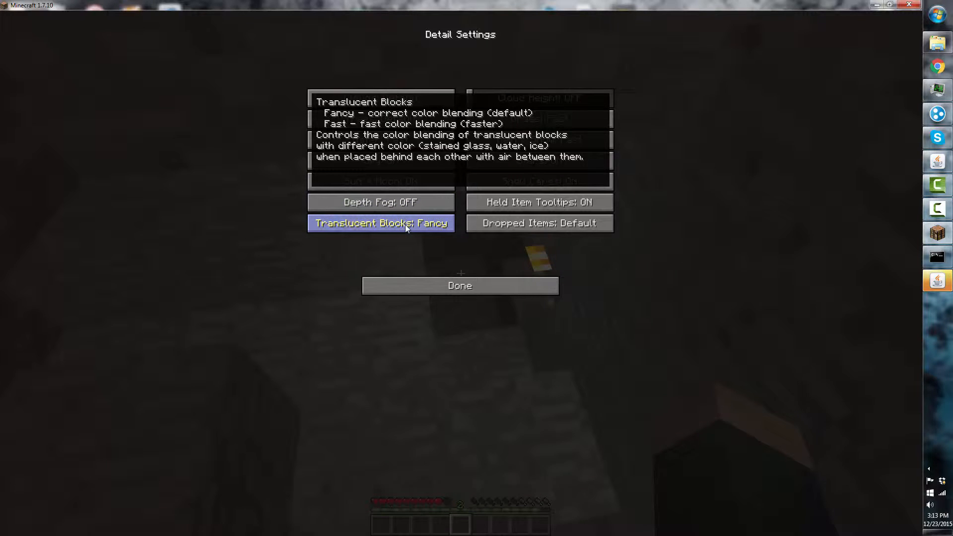
pyautogui.click(380, 223)
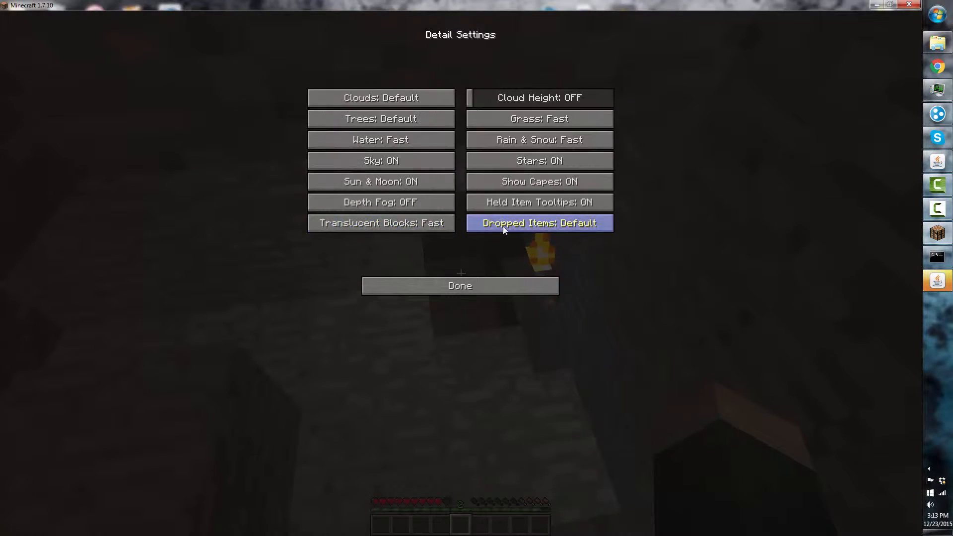
pyautogui.moveTo(508, 280)
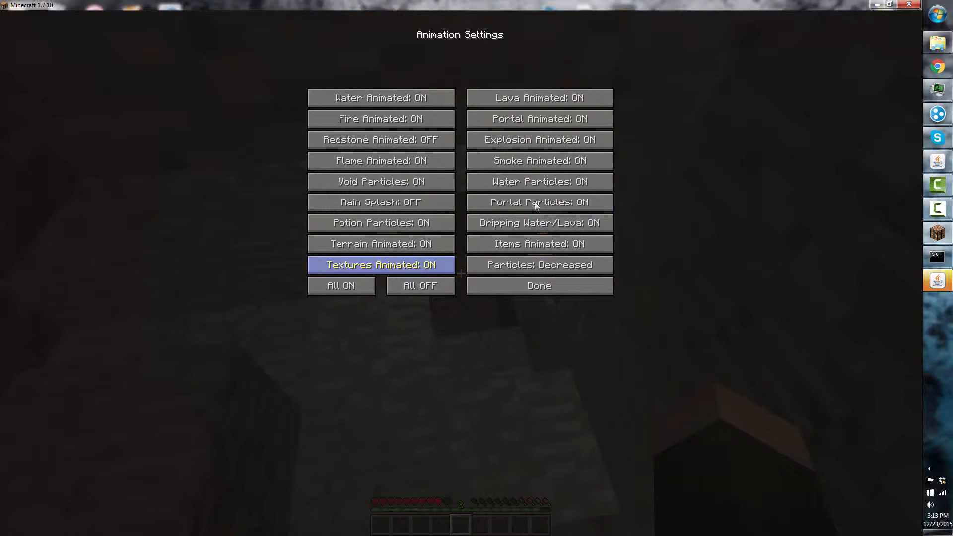
# Browse the animation and other video settings, then close settings and resume play
pyautogui.click(537, 286)
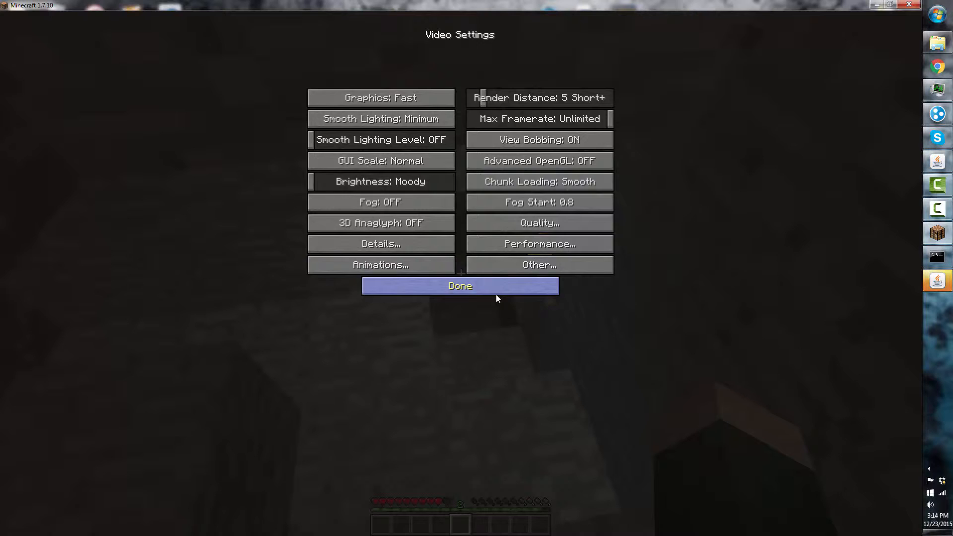
pyautogui.click(537, 264)
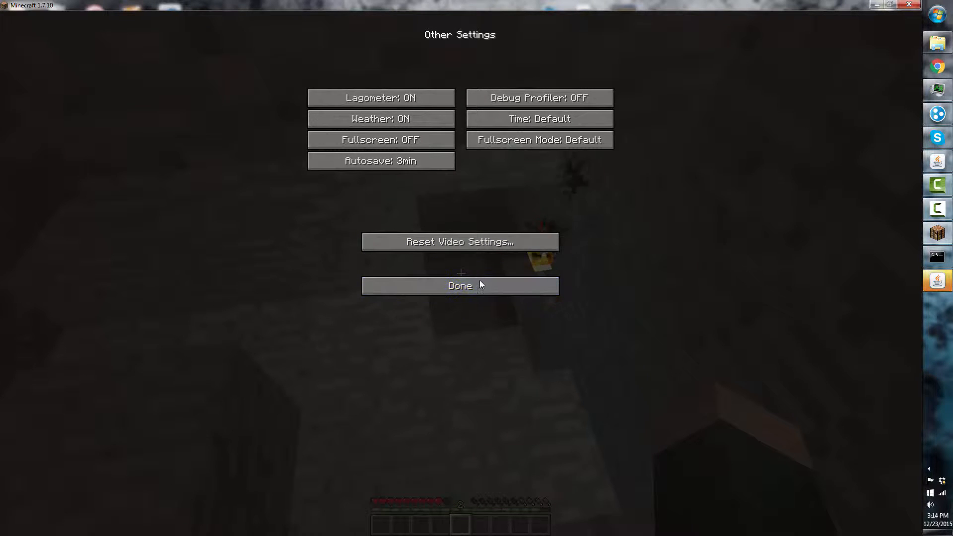
pyautogui.moveTo(380, 98)
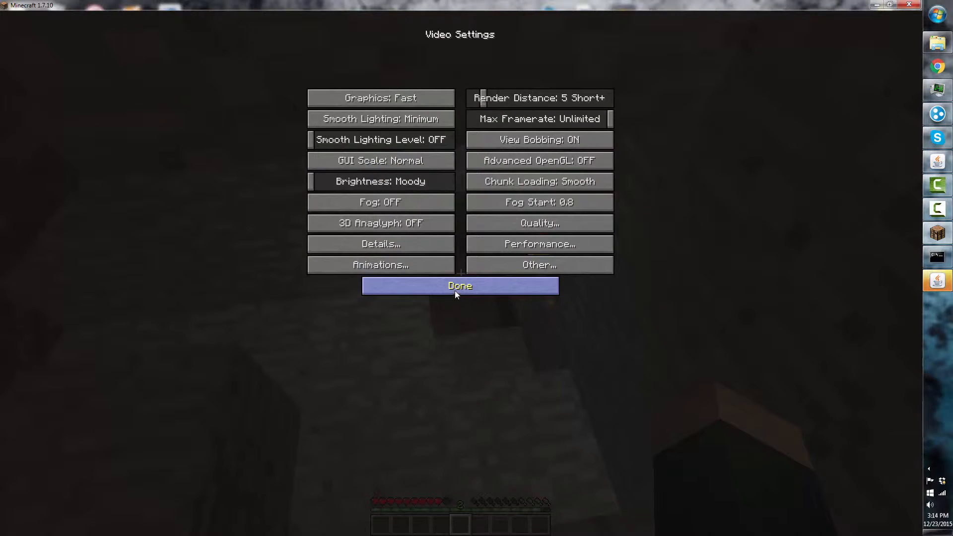
pyautogui.click(460, 285)
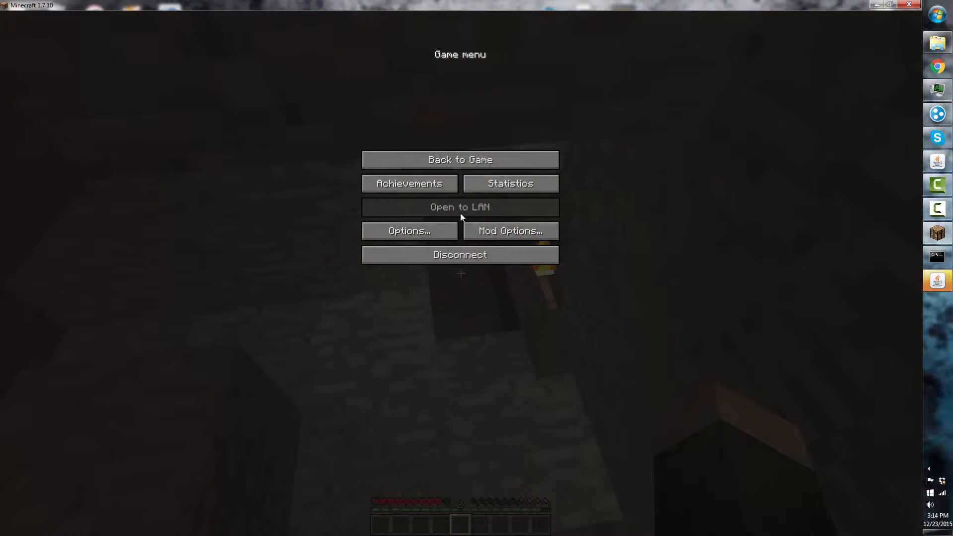
pyautogui.click(459, 159)
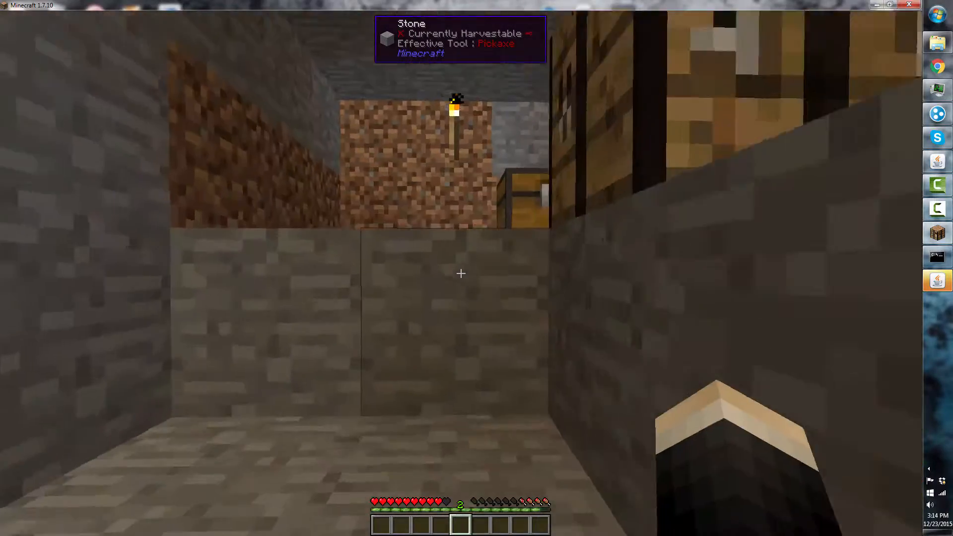
pyautogui.moveTo(460, 273)
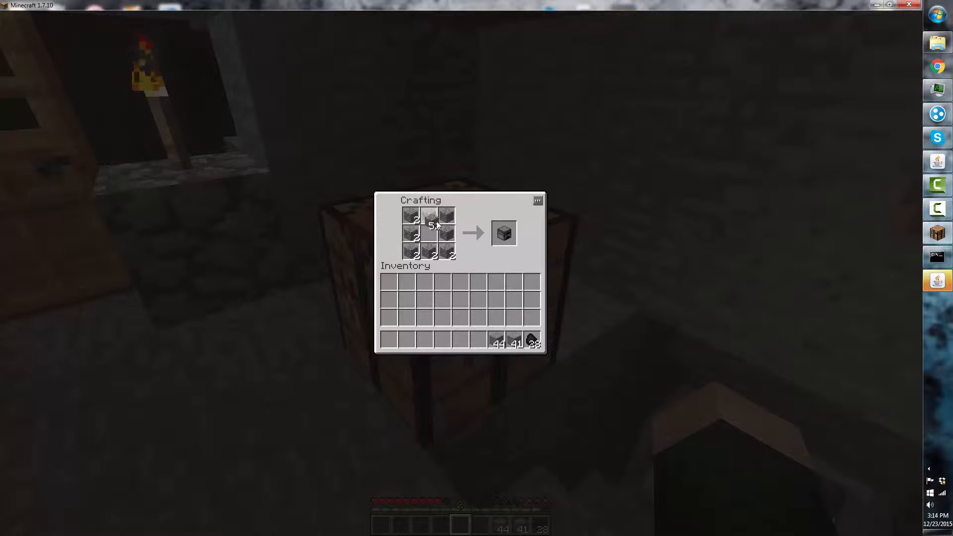
# Collect the crafted furnace and close the crafting grid
pyautogui.click(503, 232)
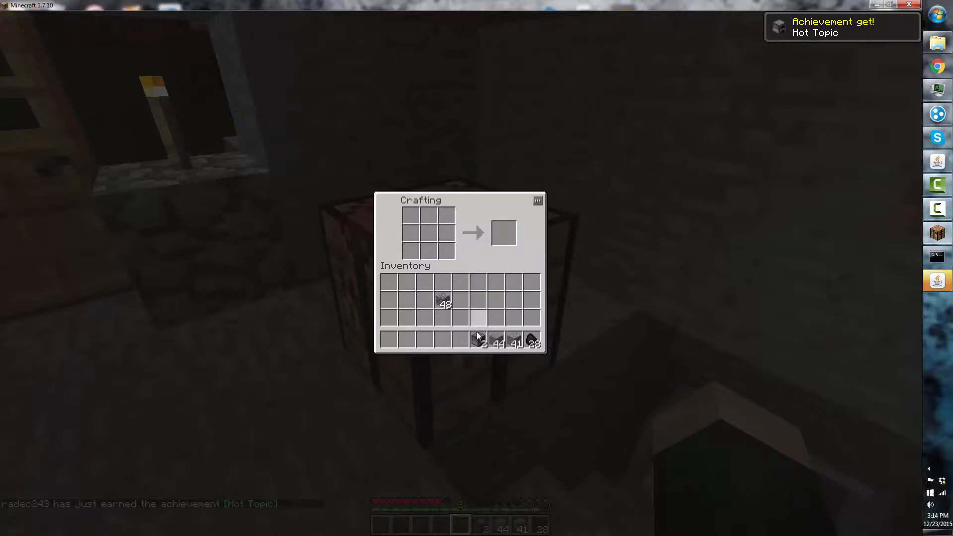
pyautogui.press('Escape')
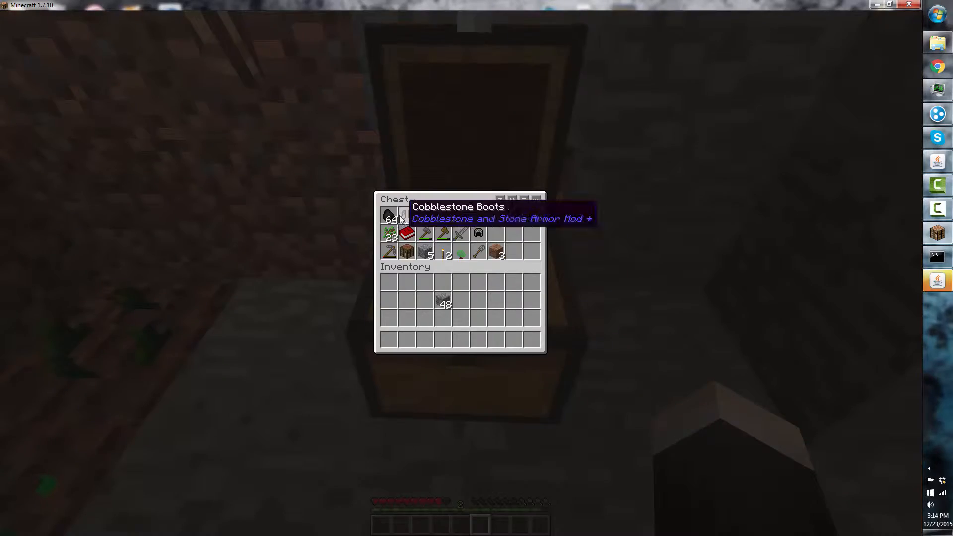
# Close the chest and check each furnace smelting cobblestone with coal
pyautogui.press('Escape')
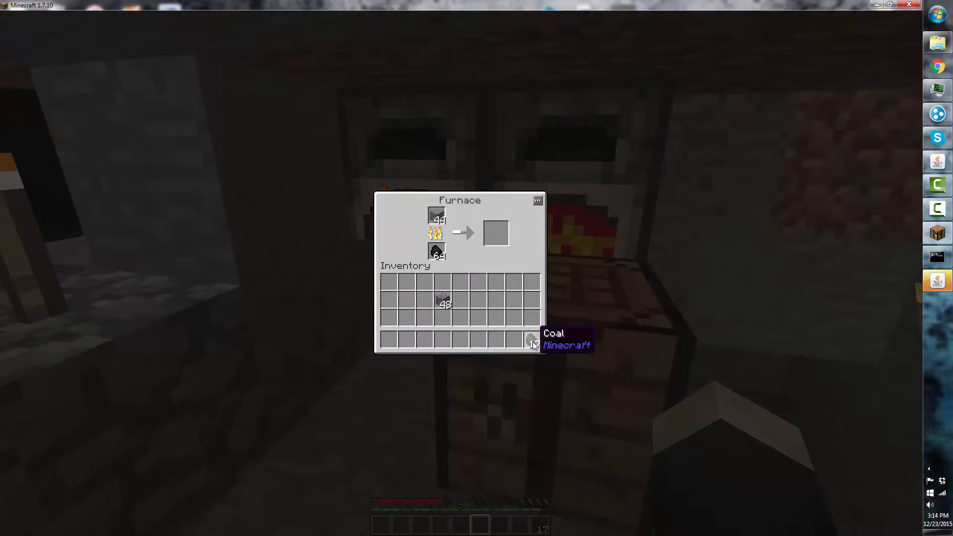
pyautogui.press('Escape')
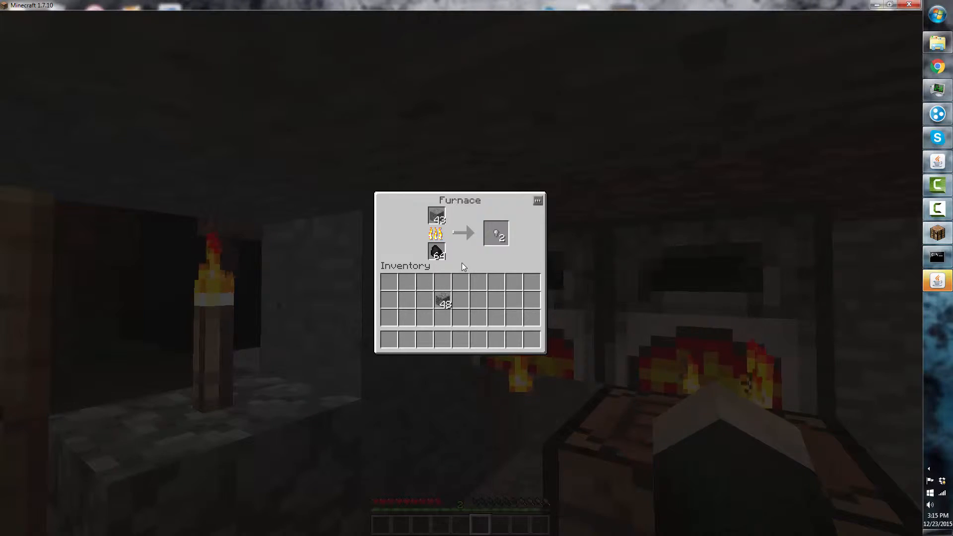
pyautogui.press('Escape')
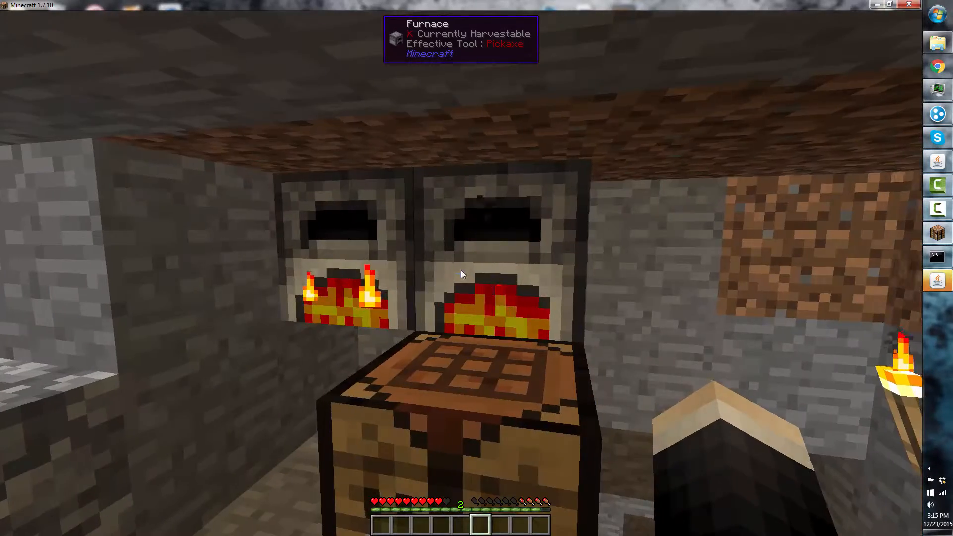
pyautogui.moveTo(461, 274)
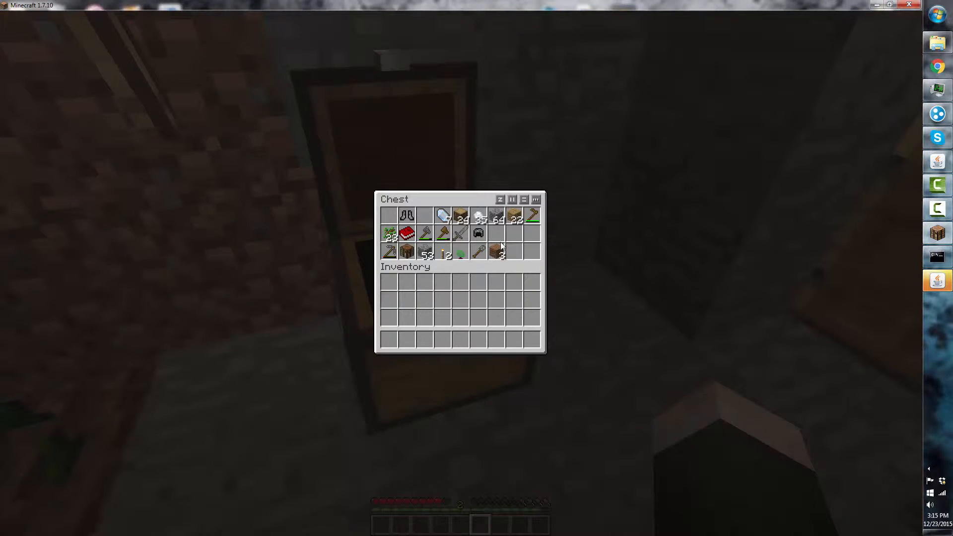
# Sort the chest contents with the sort button and close the chest
pyautogui.click(499, 200)
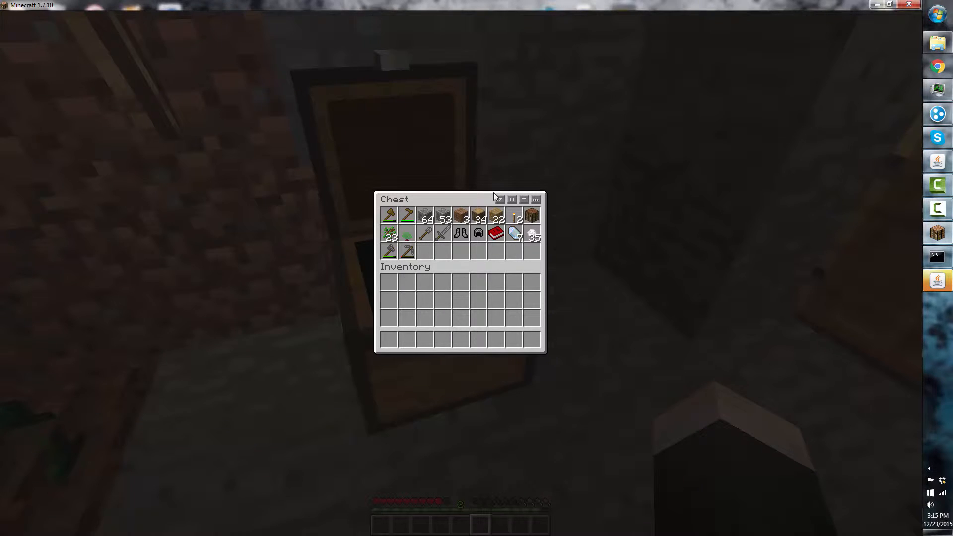
pyautogui.moveTo(557, 174)
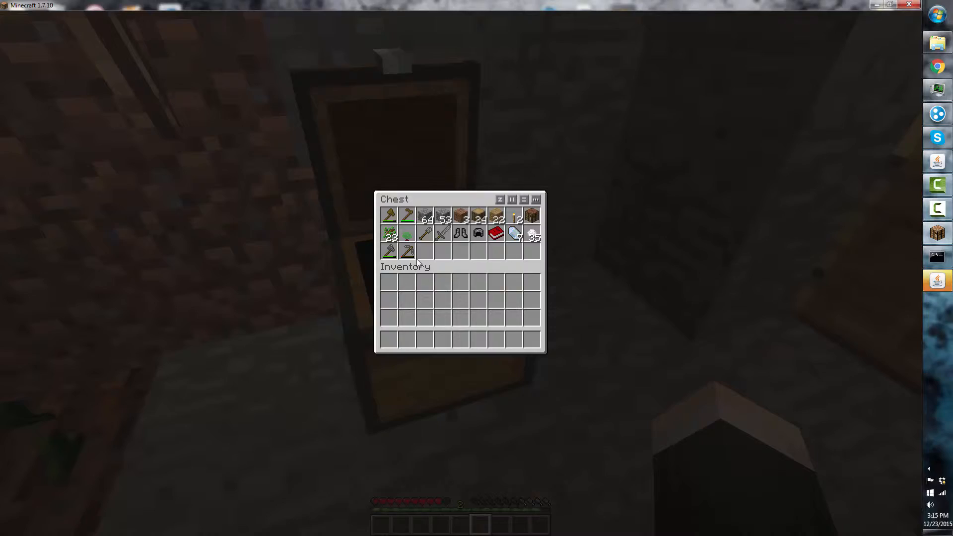
pyautogui.press('Escape')
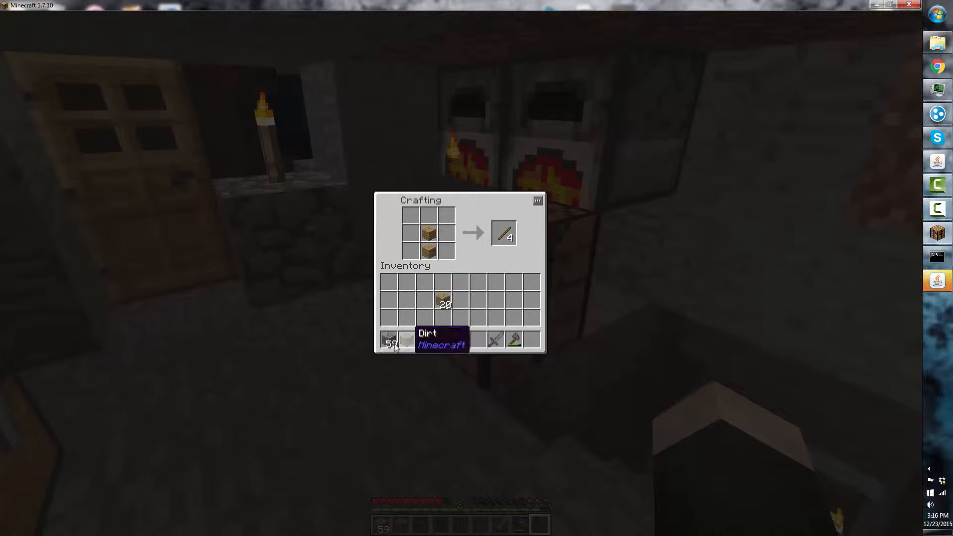
# Take the four crafted sticks, then the crafted stone pickaxe
pyautogui.click(503, 234)
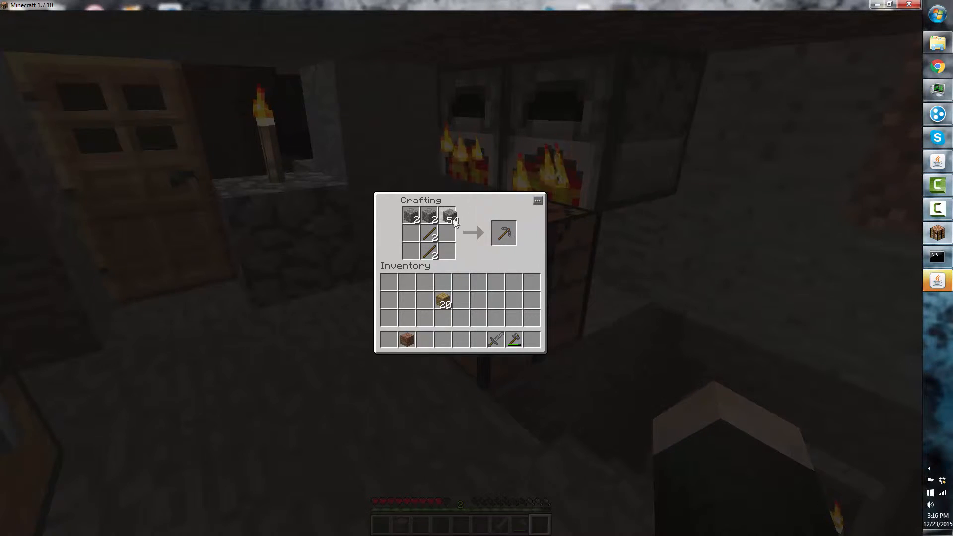
pyautogui.click(504, 233)
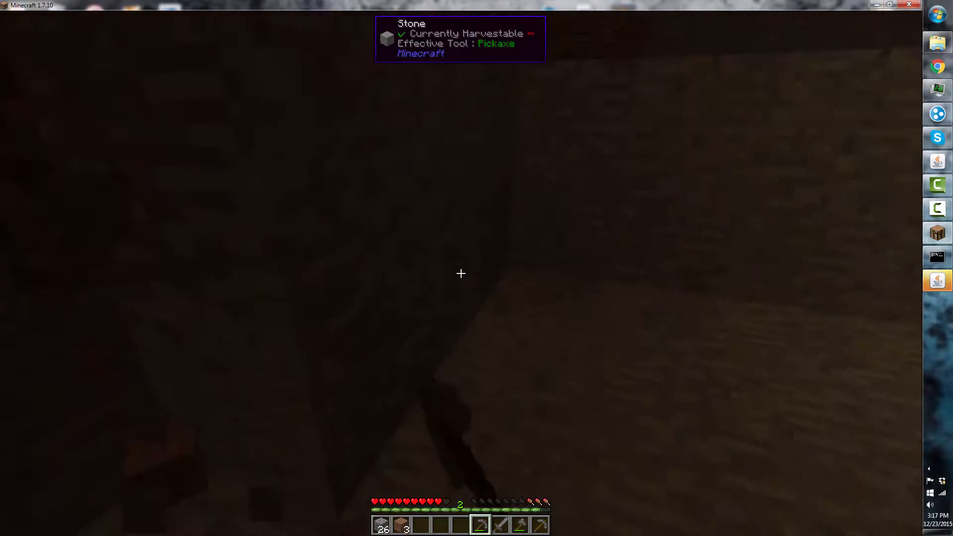
# Toggle the F3 debug overlay while mining stone and laying two planks for sticks
pyautogui.press('F3')
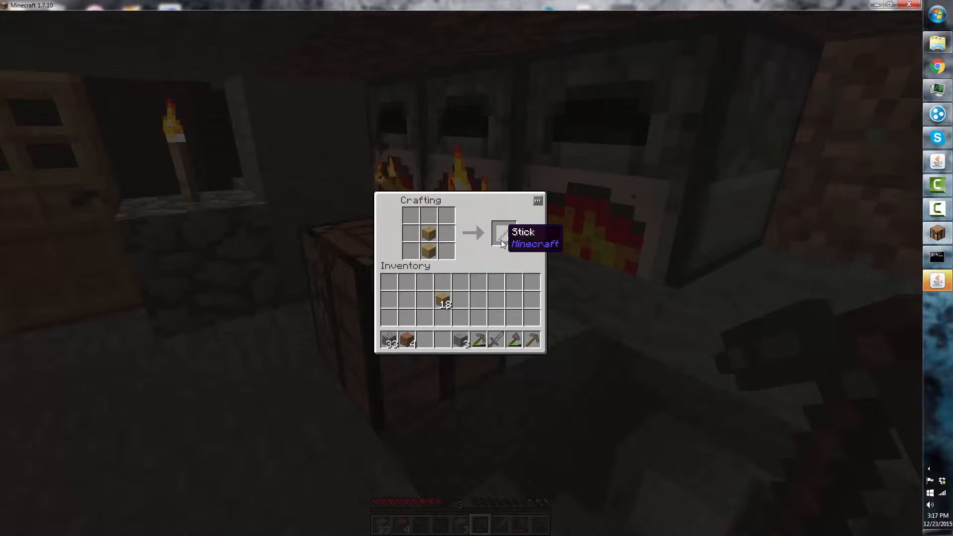
# Collect the sticks and the new stone pickaxe, then check it in the inventory
pyautogui.click(503, 232)
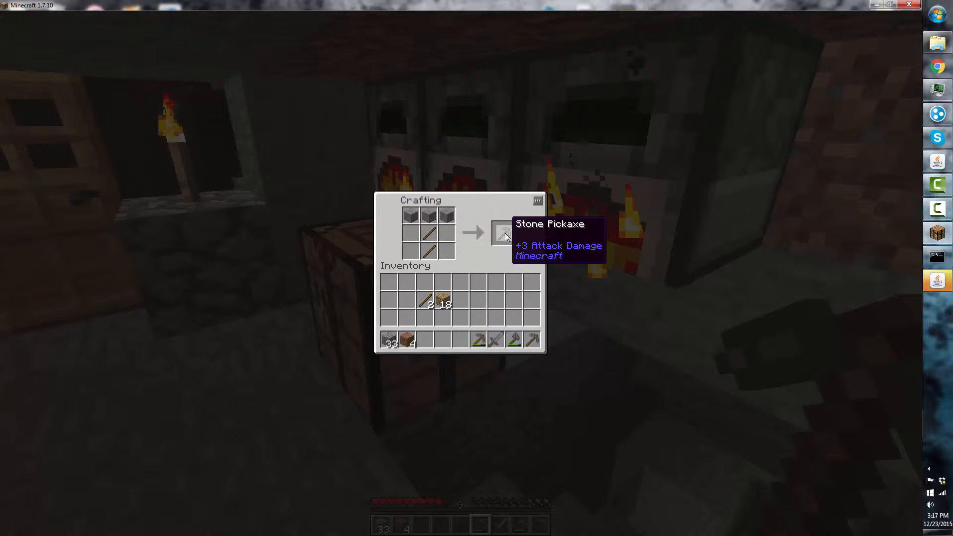
pyautogui.click(504, 233)
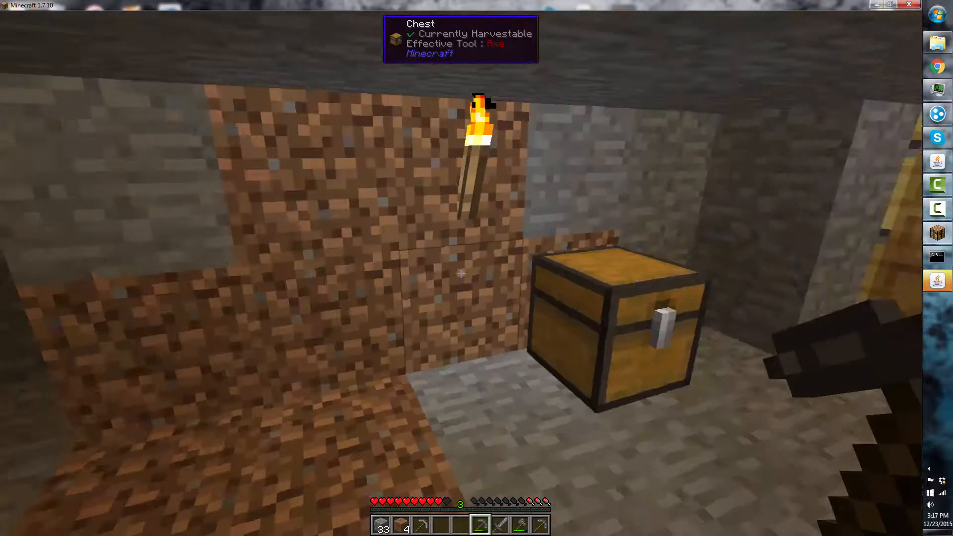
pyautogui.press('e')
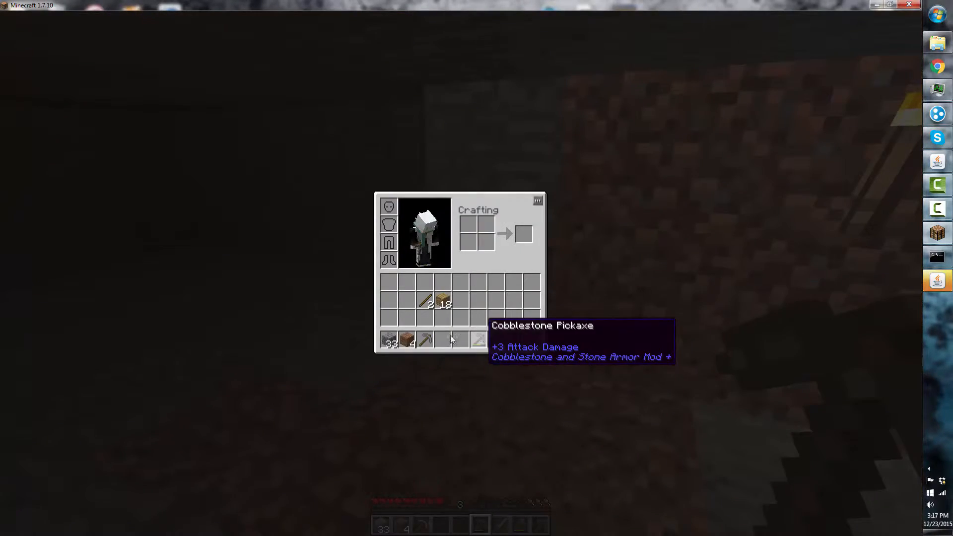
pyautogui.moveTo(479, 340)
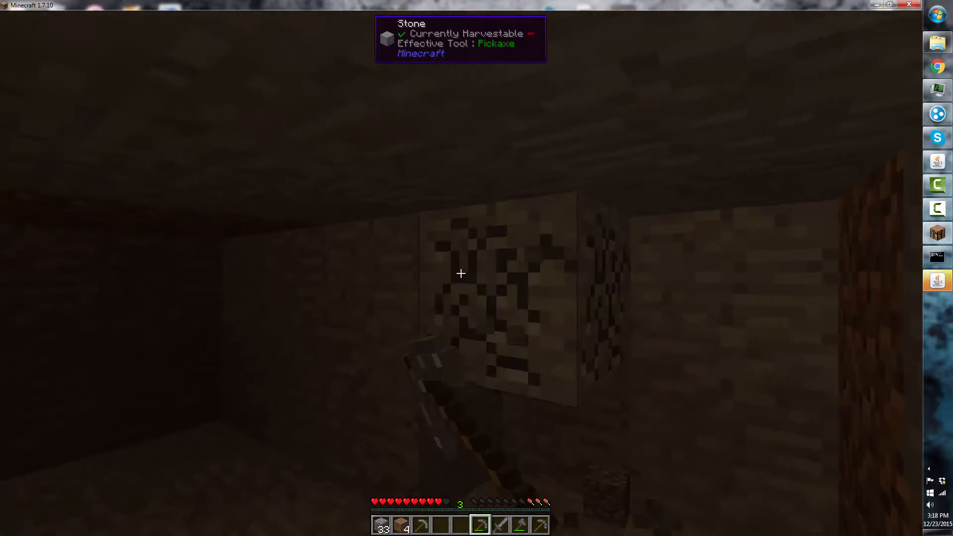
# Break the stone blocks ahead with the new pickaxe, raising cobblestone to 49
pyautogui.click(460, 273)
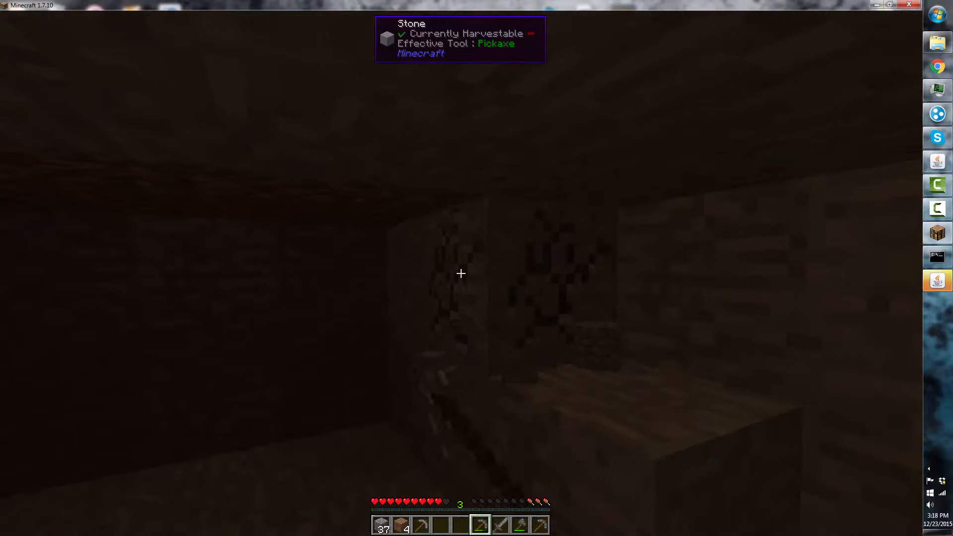
pyautogui.click(460, 273)
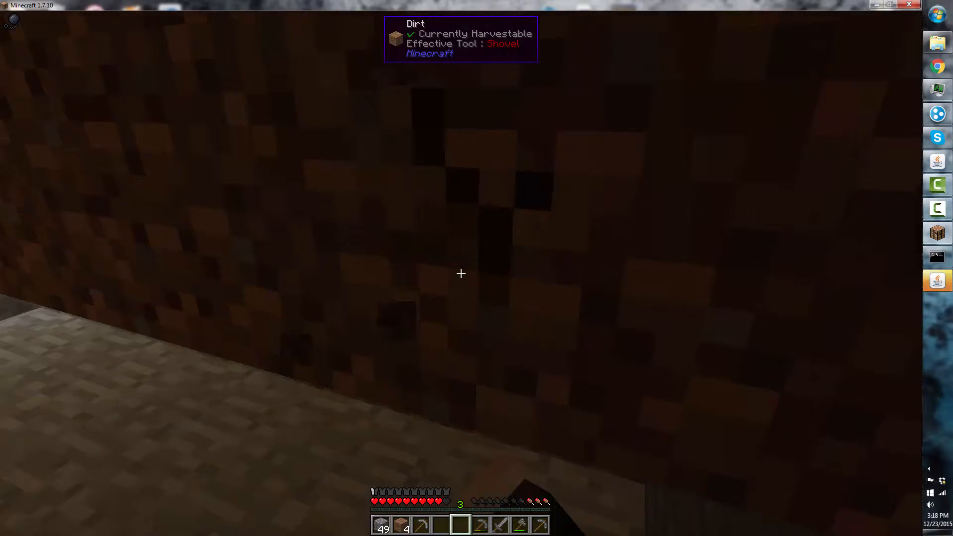
pyautogui.moveTo(460, 274)
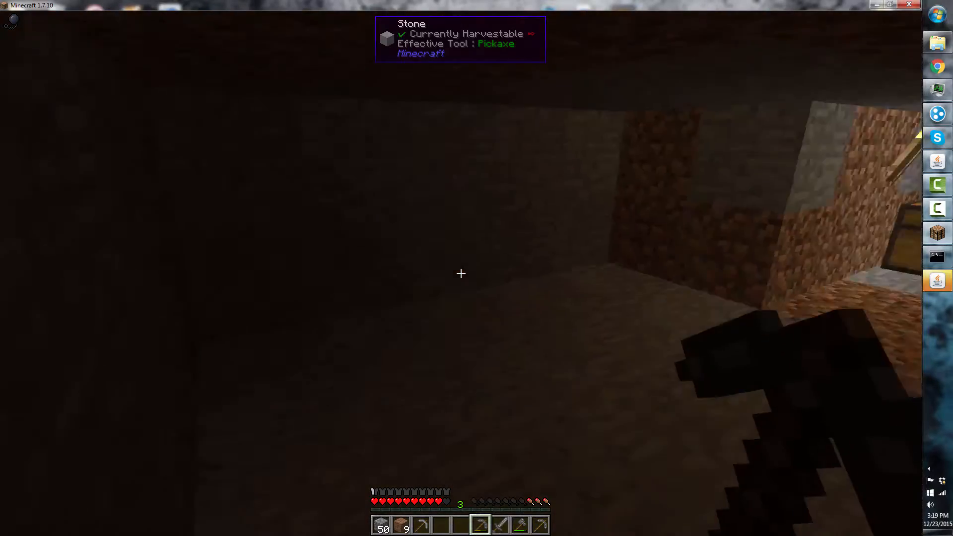
# Open the inventory and flip the NEI item list to its second page
pyautogui.press('e')
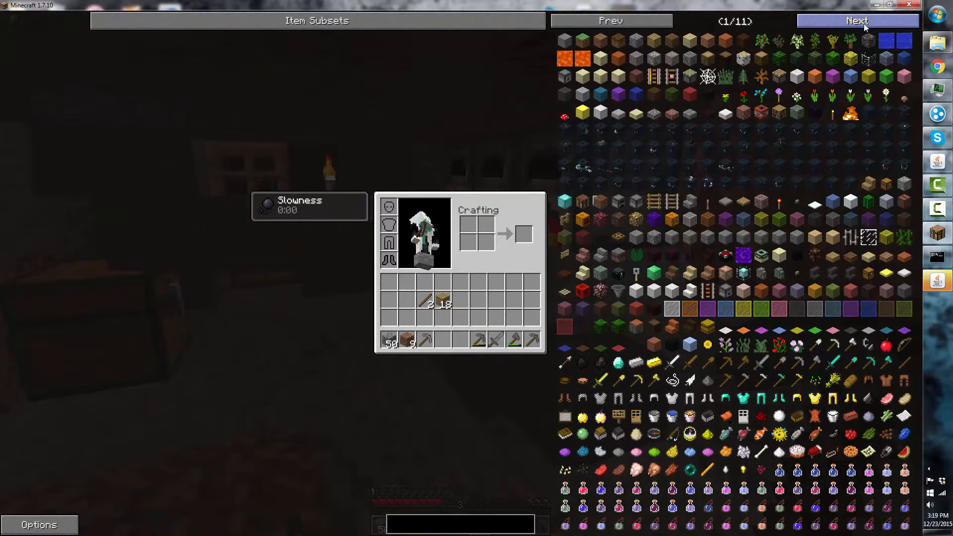
pyautogui.click(857, 20)
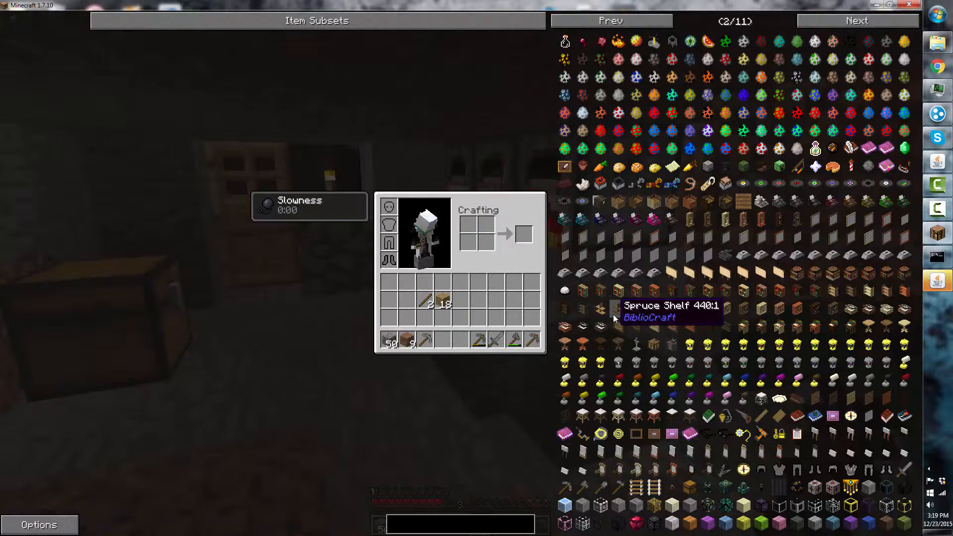
pyautogui.moveTo(723, 308)
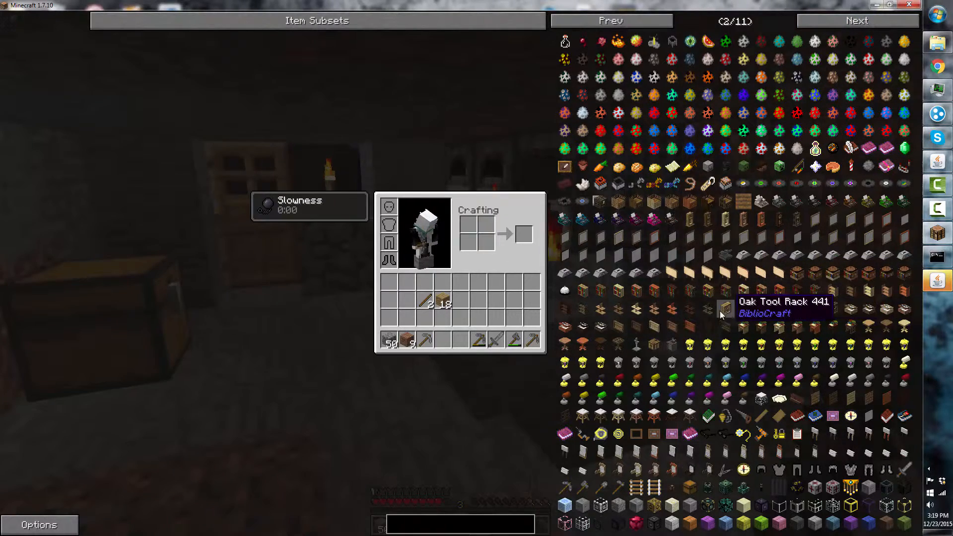
pyautogui.moveTo(564, 305)
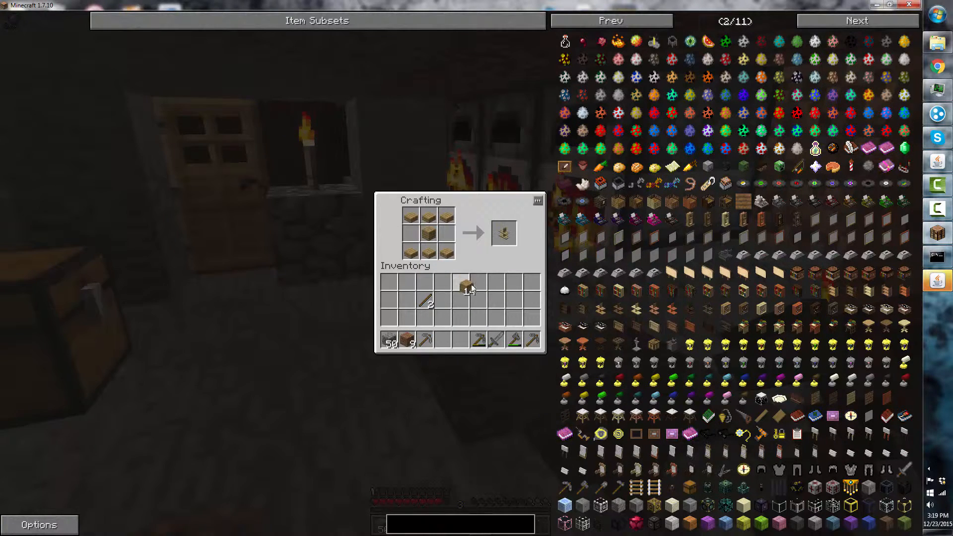
# Close the crafting table, chest and wooden shelf screens, returning to live play
pyautogui.press('Escape')
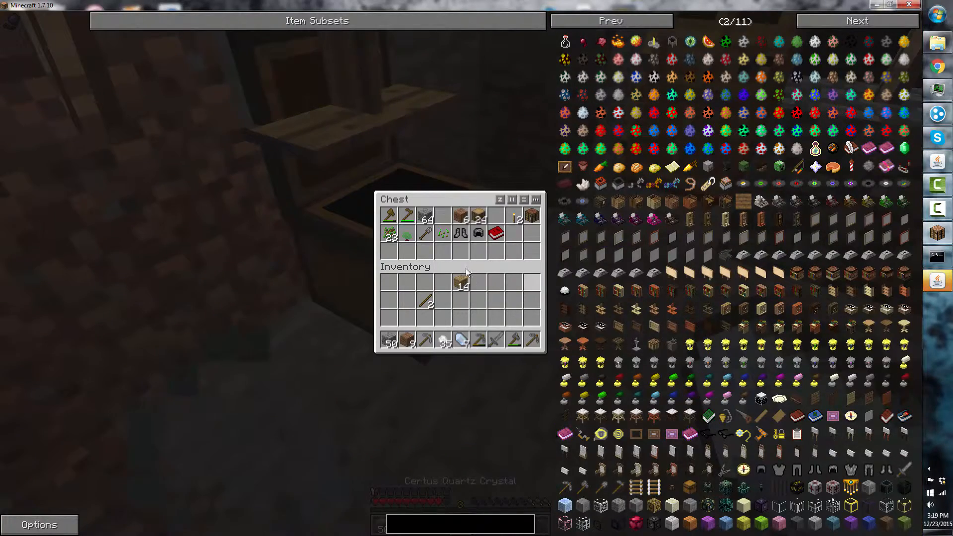
pyautogui.press('Escape')
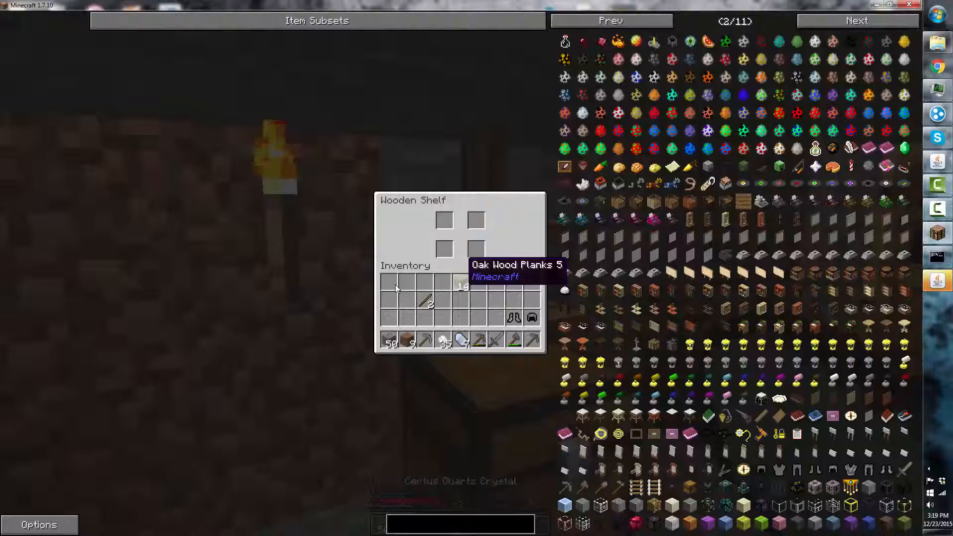
pyautogui.press('Escape')
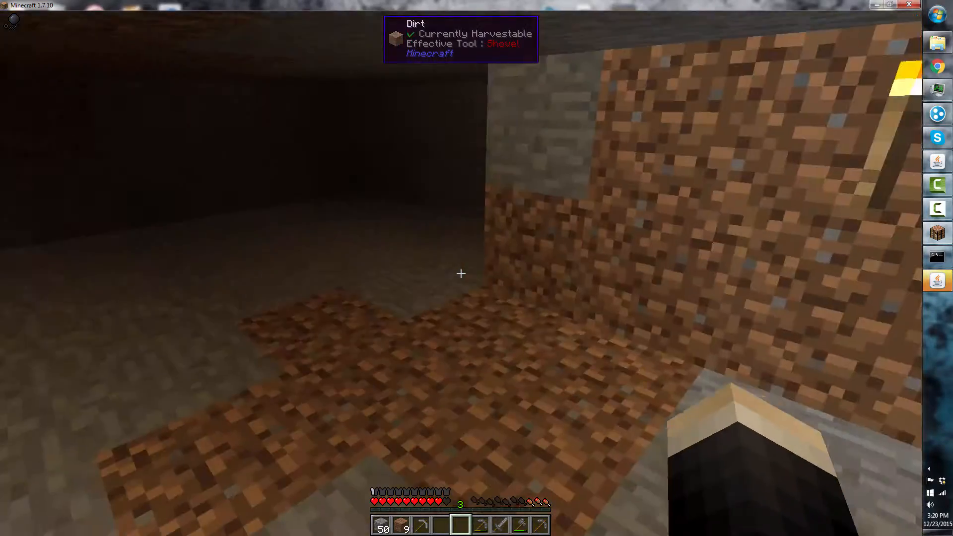
# Check the furnace smelting cobblestone with coal, holding one finished stone
pyautogui.press('e')
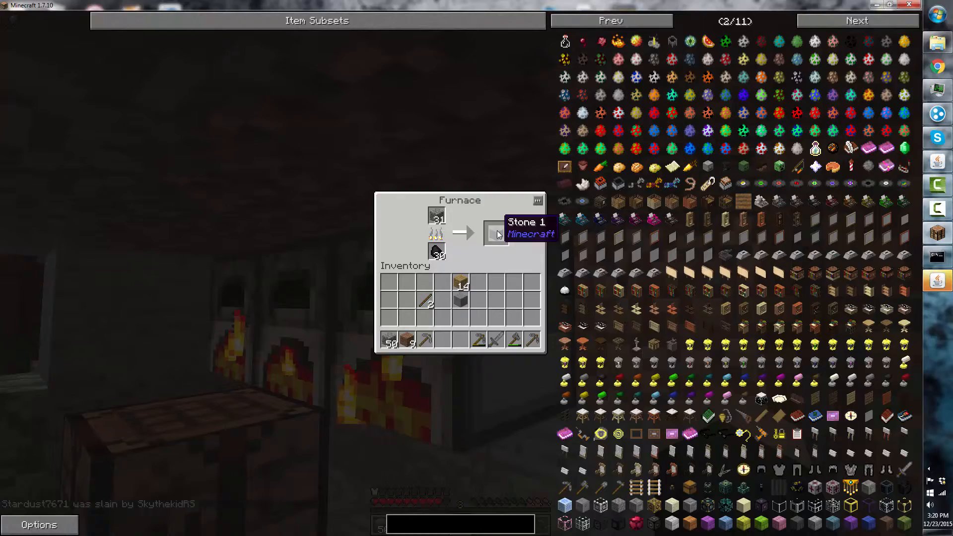
# Close the furnace after taking the two smelted stone
pyautogui.press('Escape')
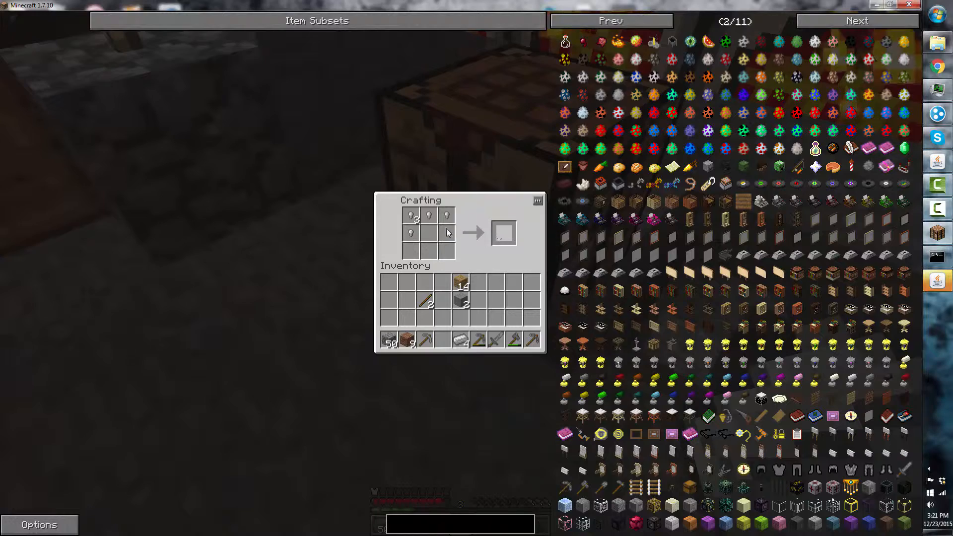
# Mine stone until the cobblestone stack reaches 64, then open the game menu
pyautogui.click(447, 236)
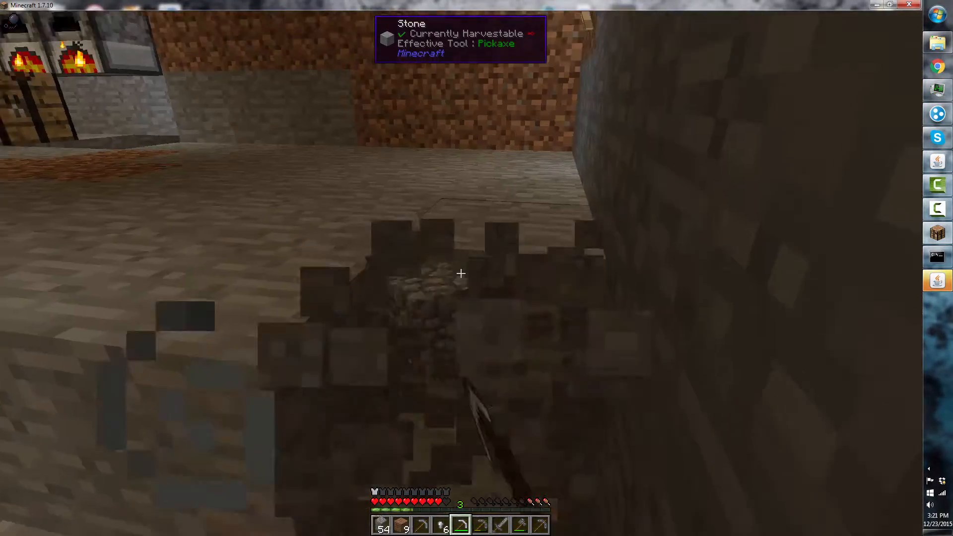
pyautogui.press('F3')
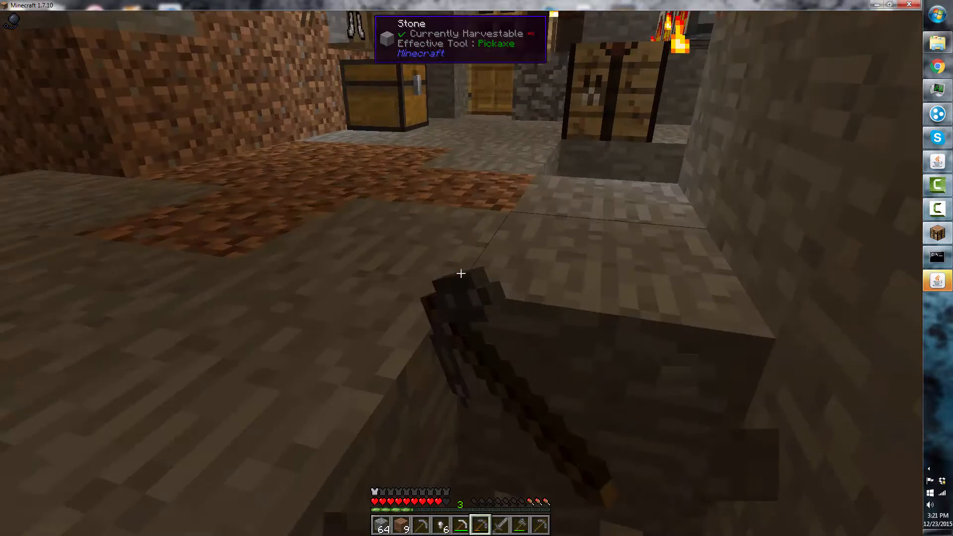
pyautogui.press('Escape')
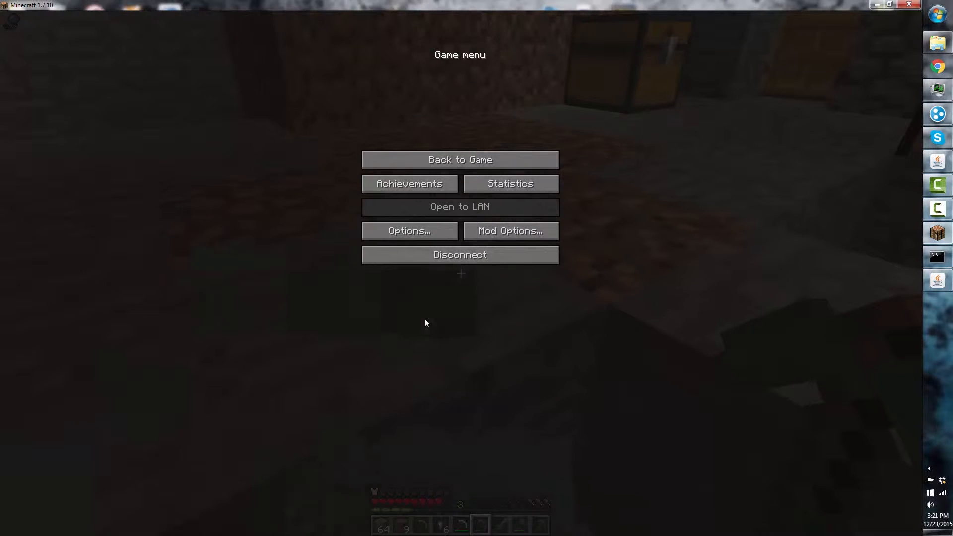
# Return to the game and keep mining, bringing dirt up to 10
pyautogui.click(460, 159)
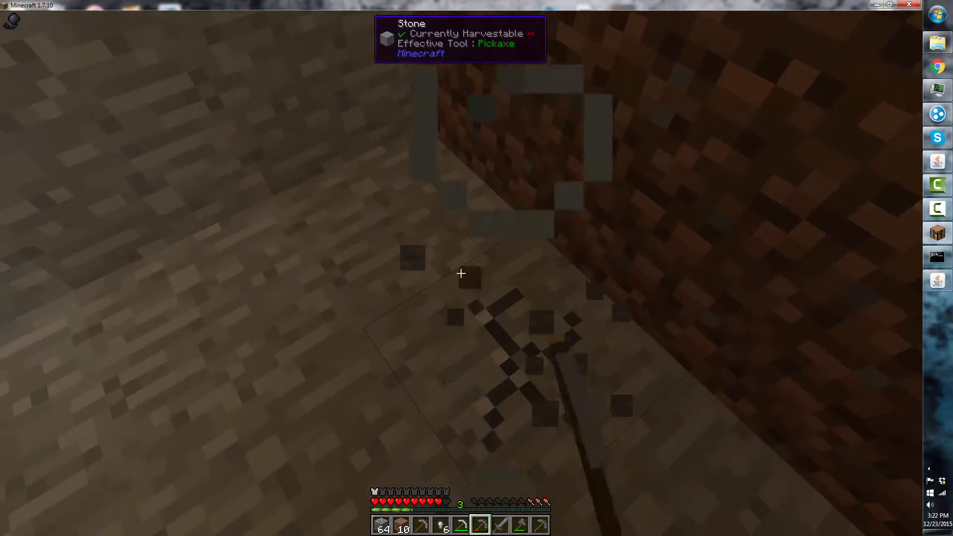
pyautogui.moveTo(460, 273)
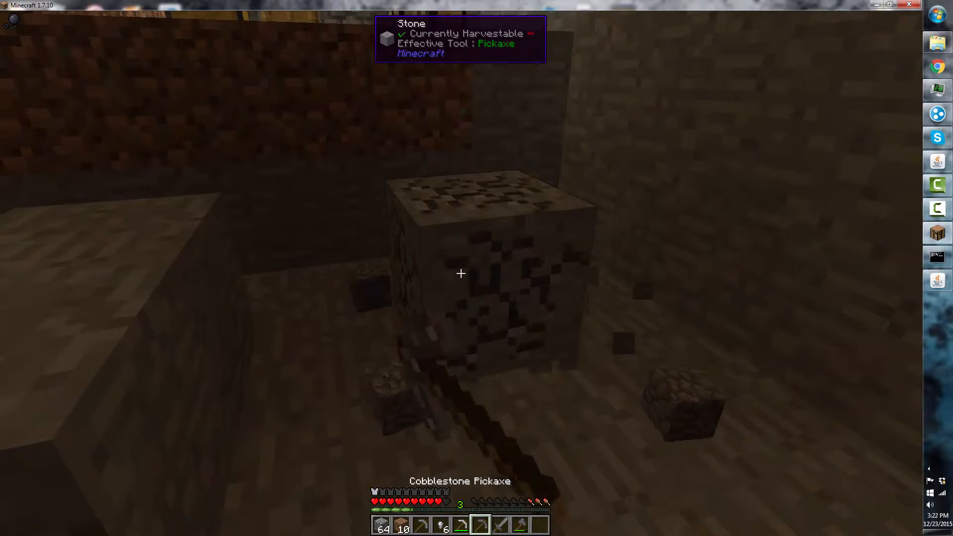
# Mine stone and dirt, growing a second cobblestone stack to 43 and dirt to 20
pyautogui.click(460, 273)
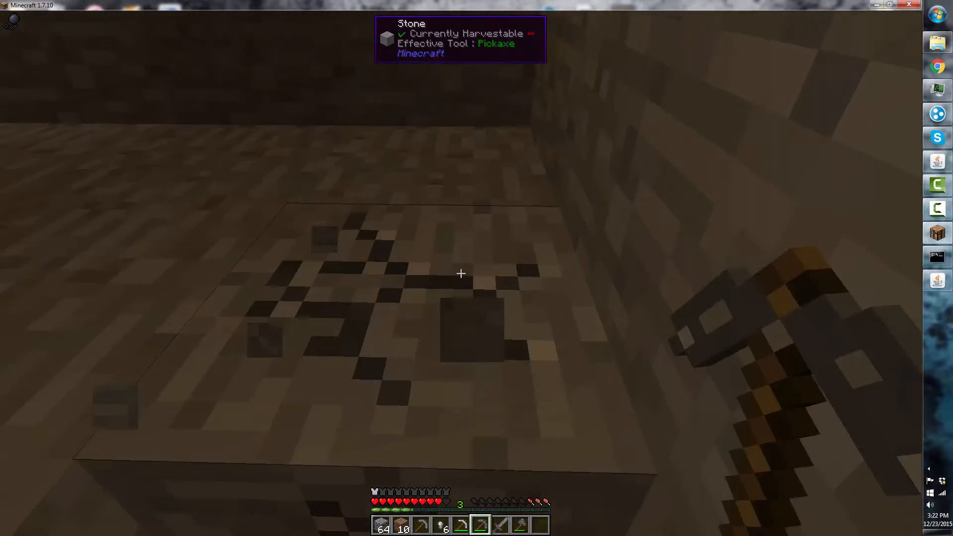
pyautogui.moveTo(460, 274)
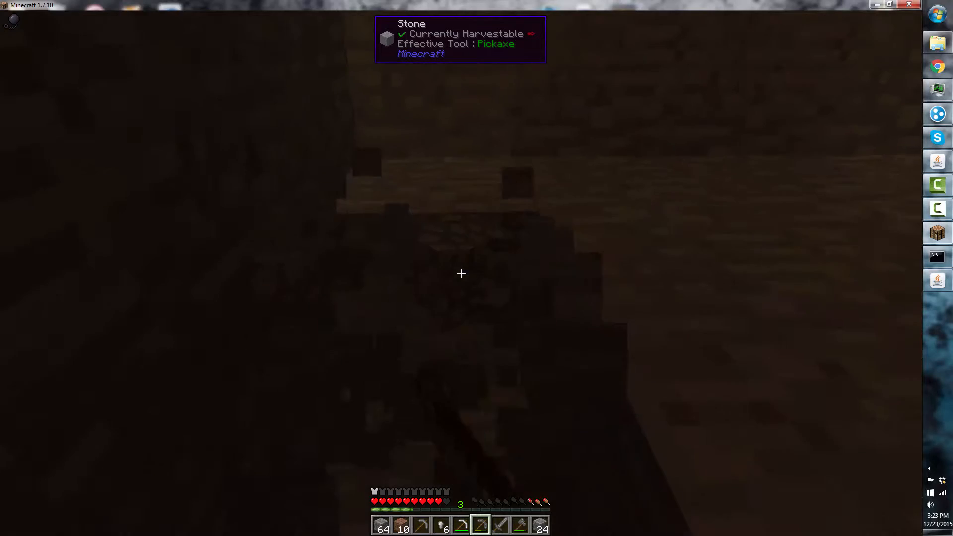
pyautogui.click(460, 273)
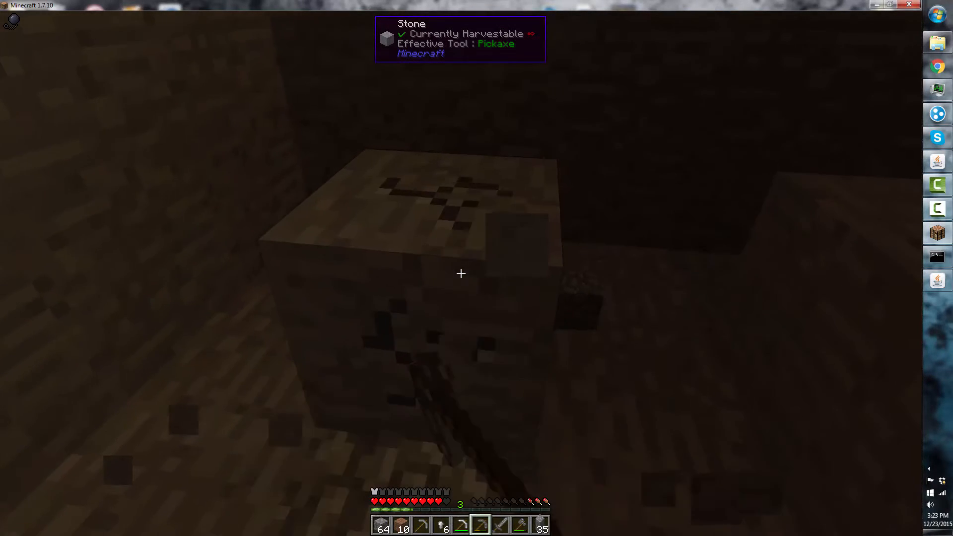
pyautogui.click(460, 273)
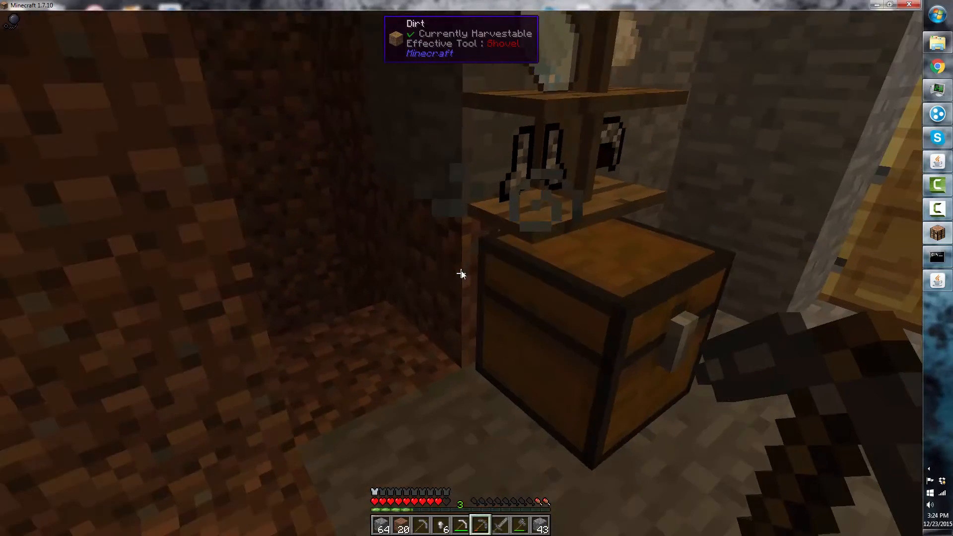
# Inspect a furnace holding 39 smelted stone, then close it to face the three lit furnaces
pyautogui.press('e')
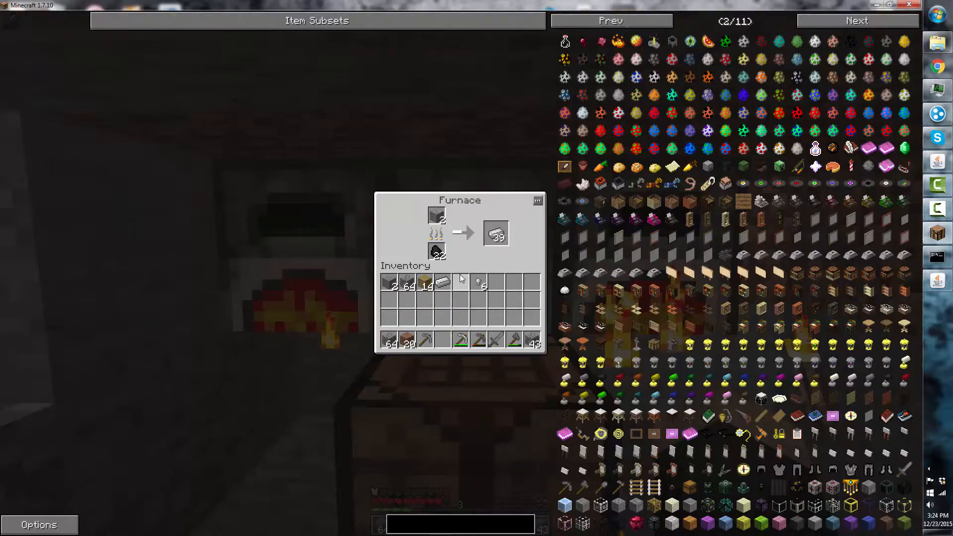
pyautogui.press('Escape')
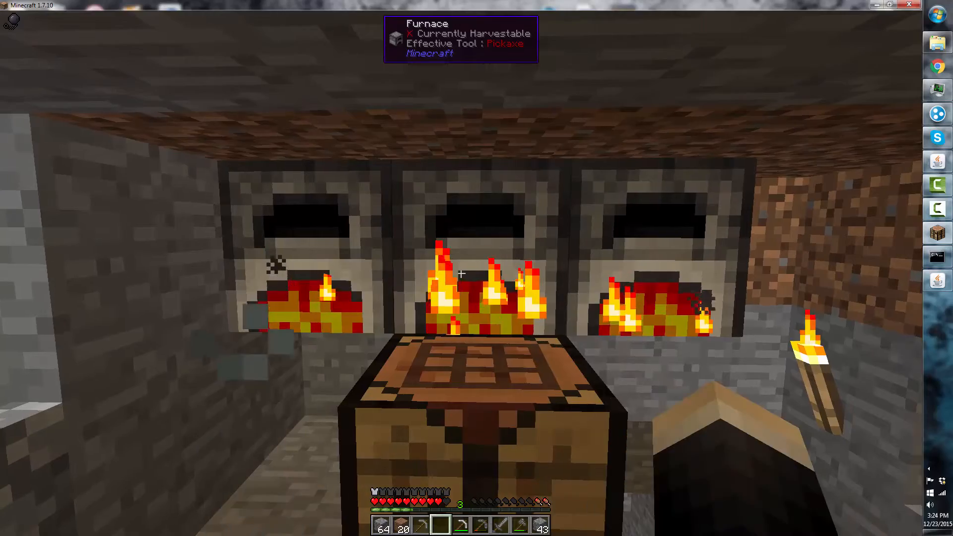